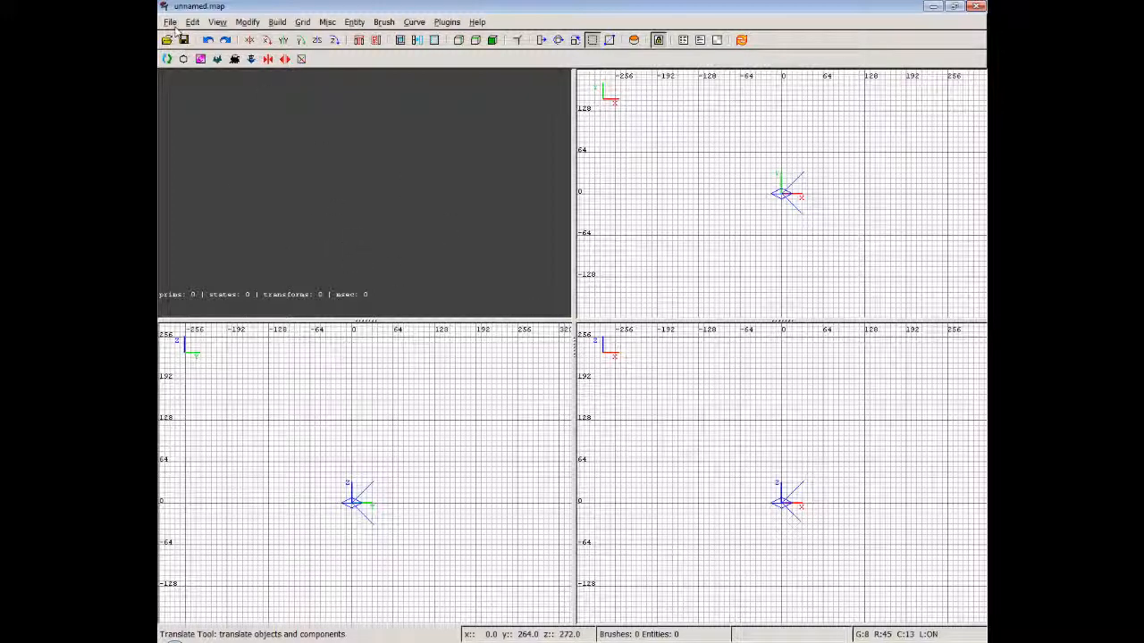
mouse_move(318, 177)
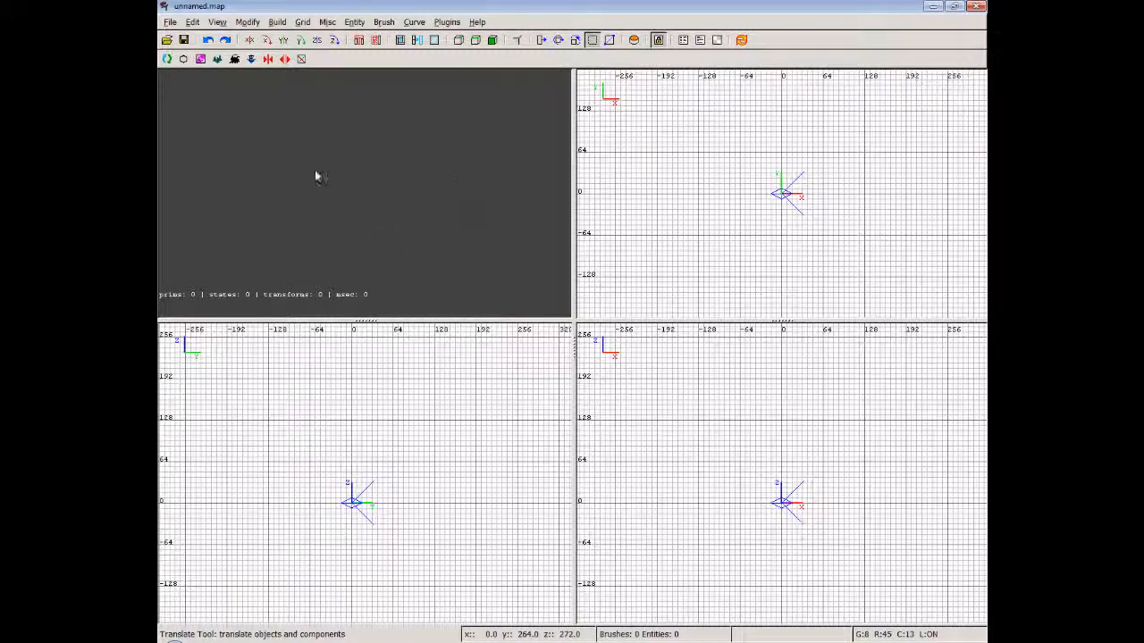
mouse_move(354, 254)
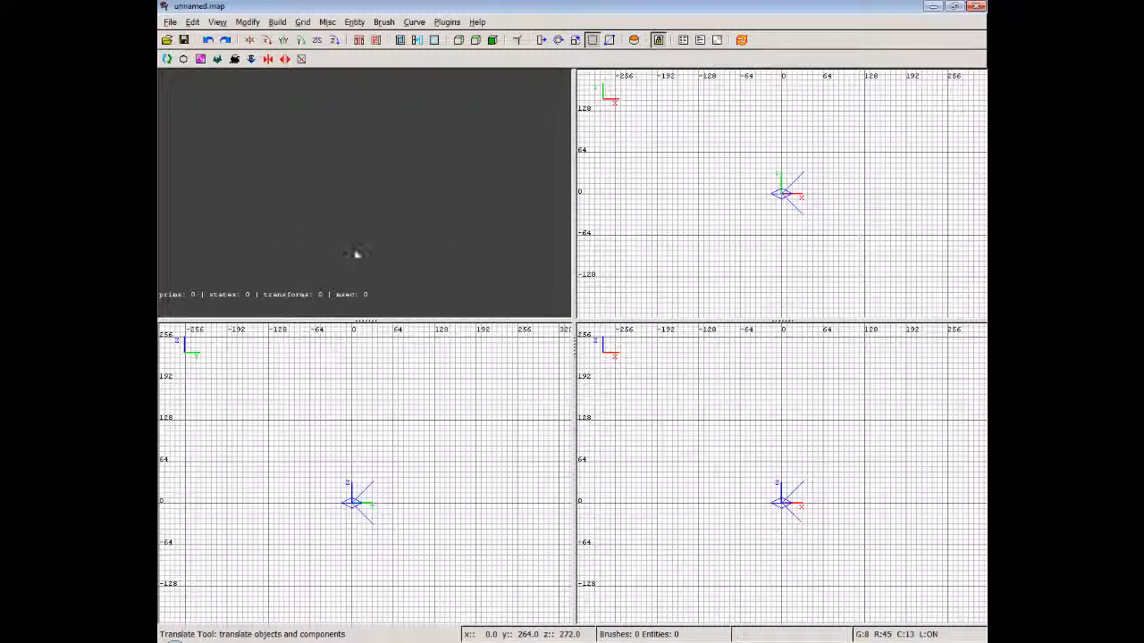
mouse_move(338, 203)
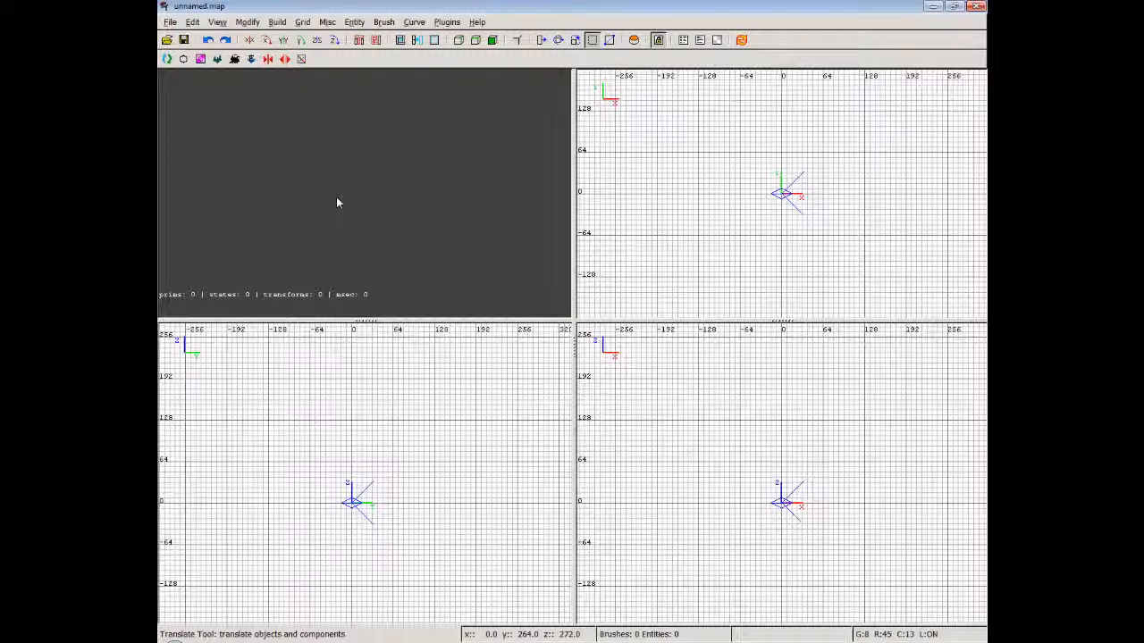
Load the first entry from the File menu's recent maps list
click(168, 22)
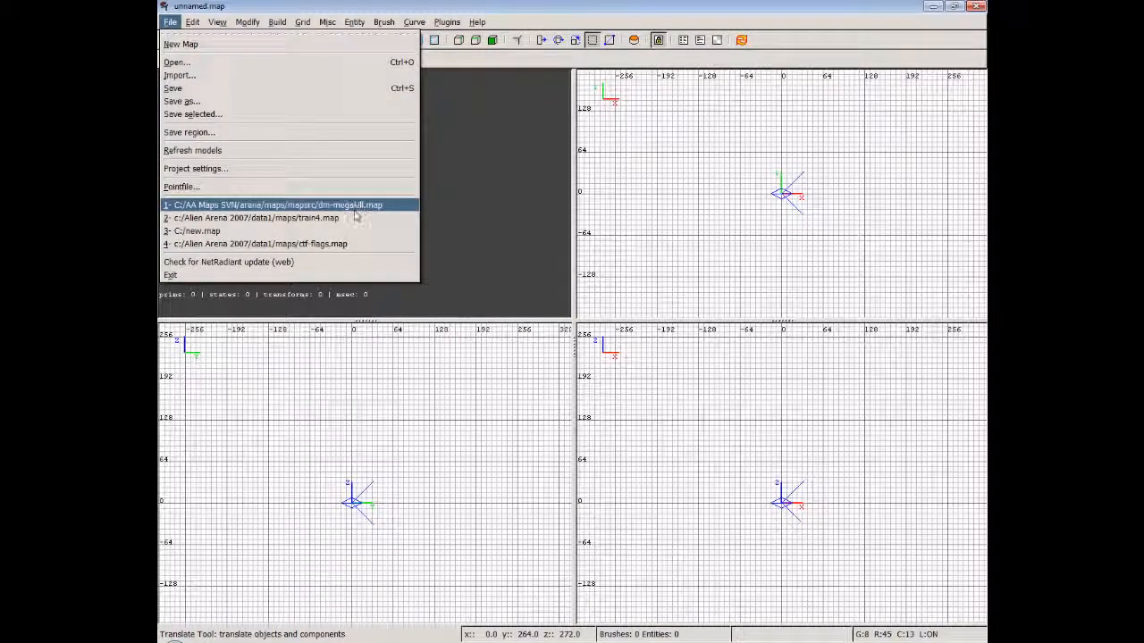
click(271, 204)
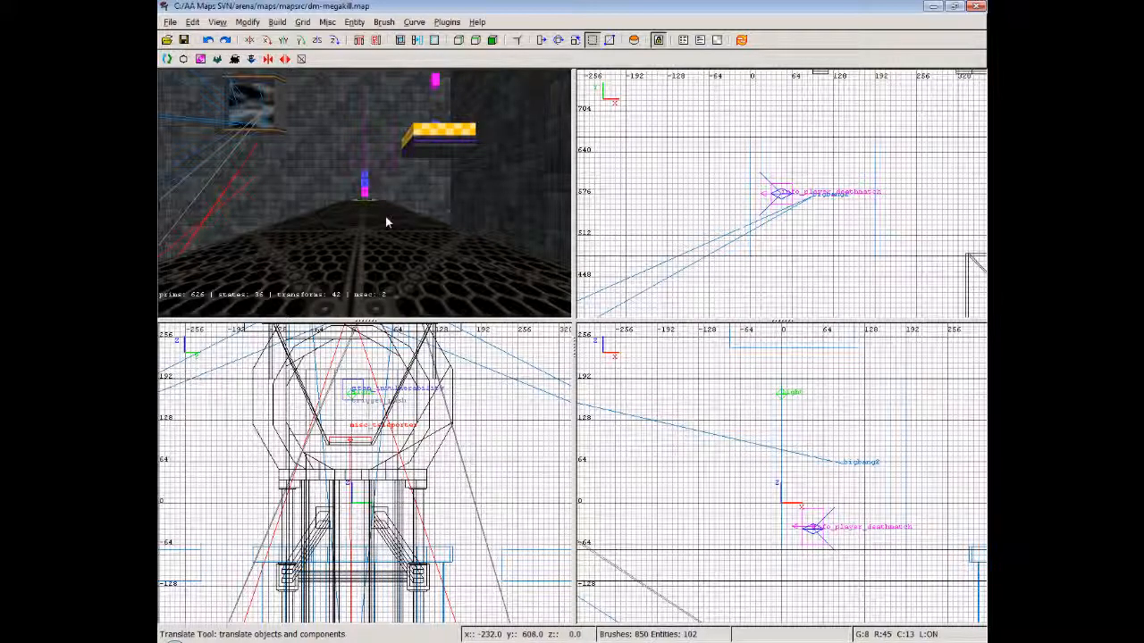
mouse_move(361, 200)
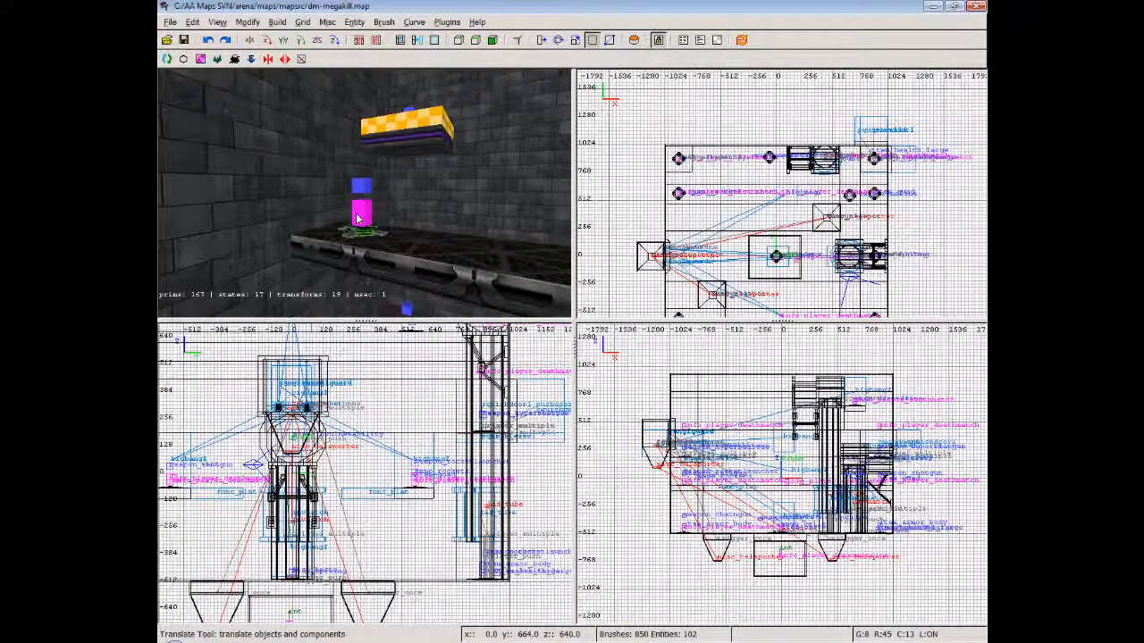
mouse_move(386, 218)
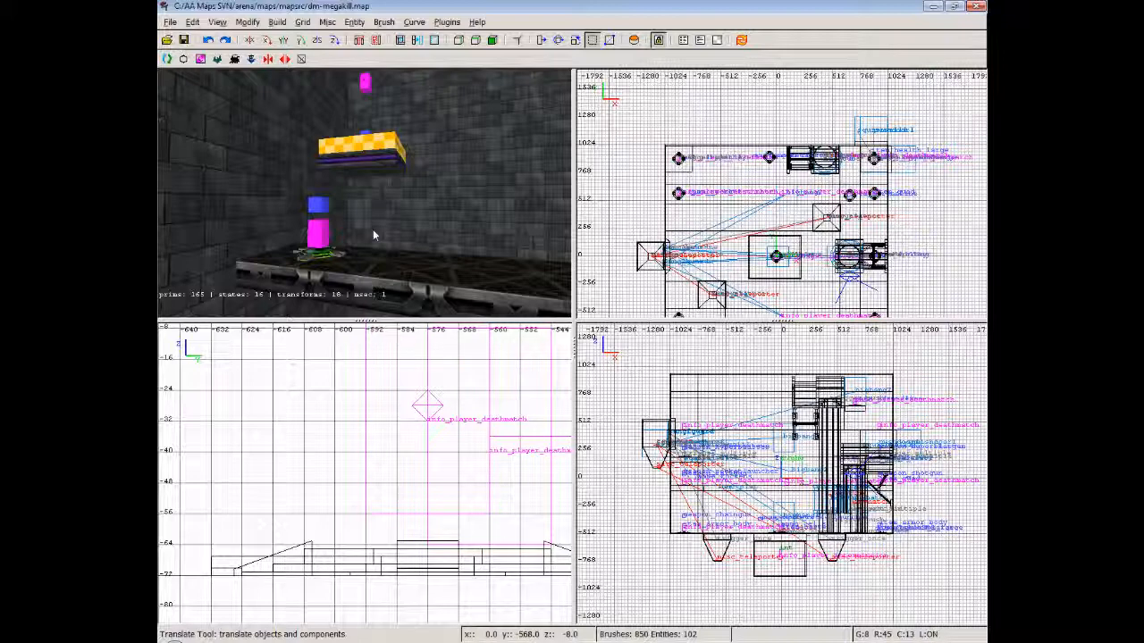
mouse_move(348, 254)
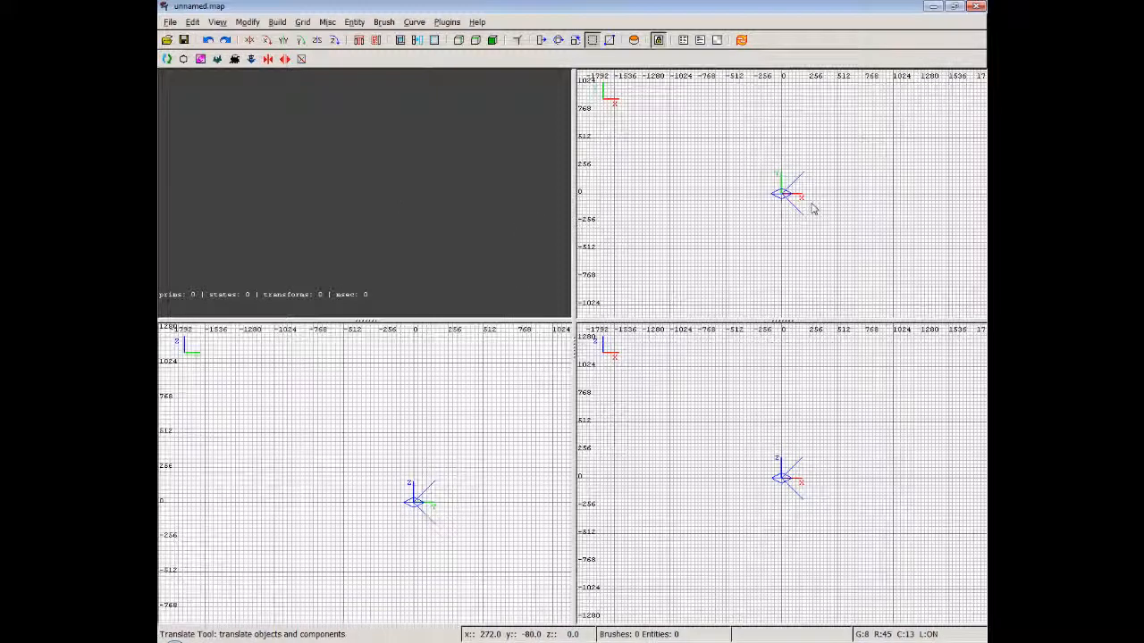
mouse_move(820, 208)
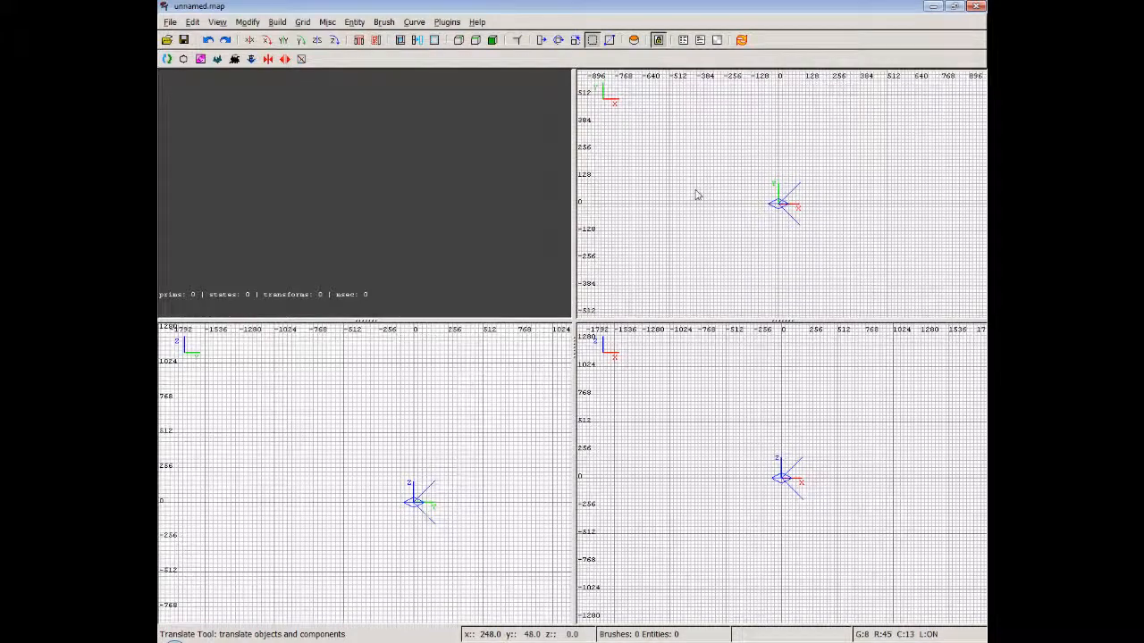
mouse_move(772, 172)
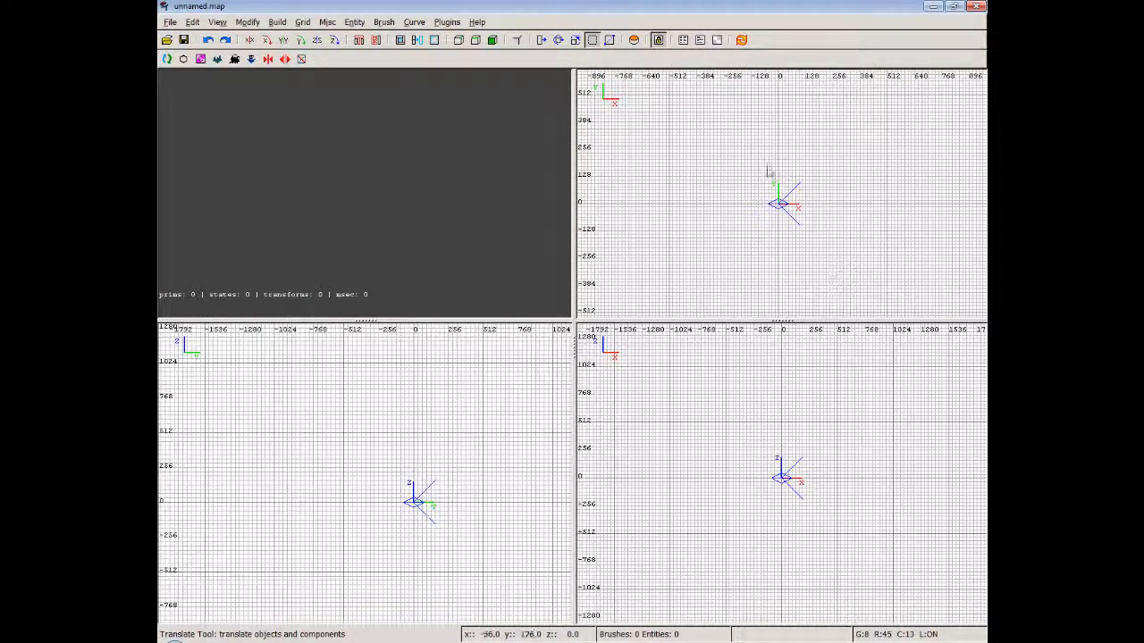
mouse_move(844, 194)
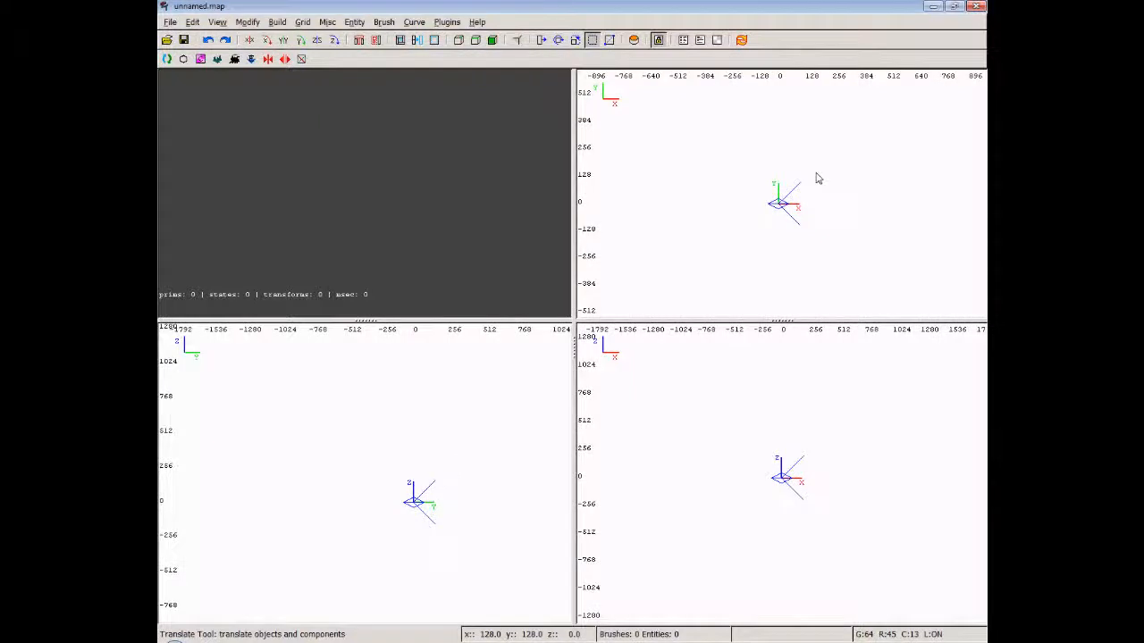
mouse_move(772, 164)
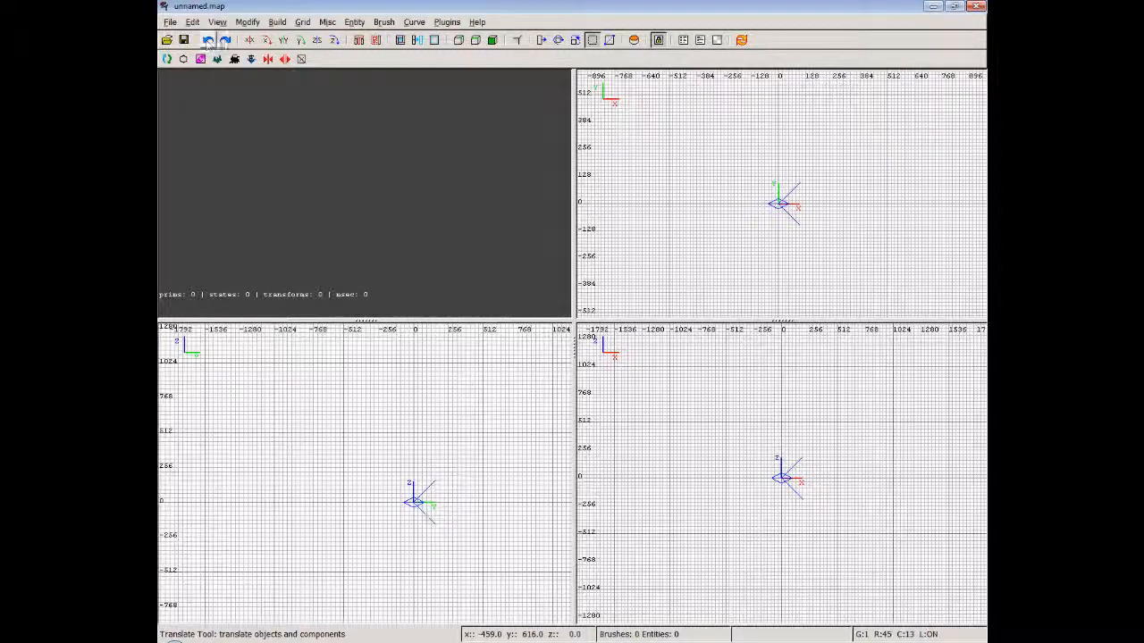
mouse_move(250, 39)
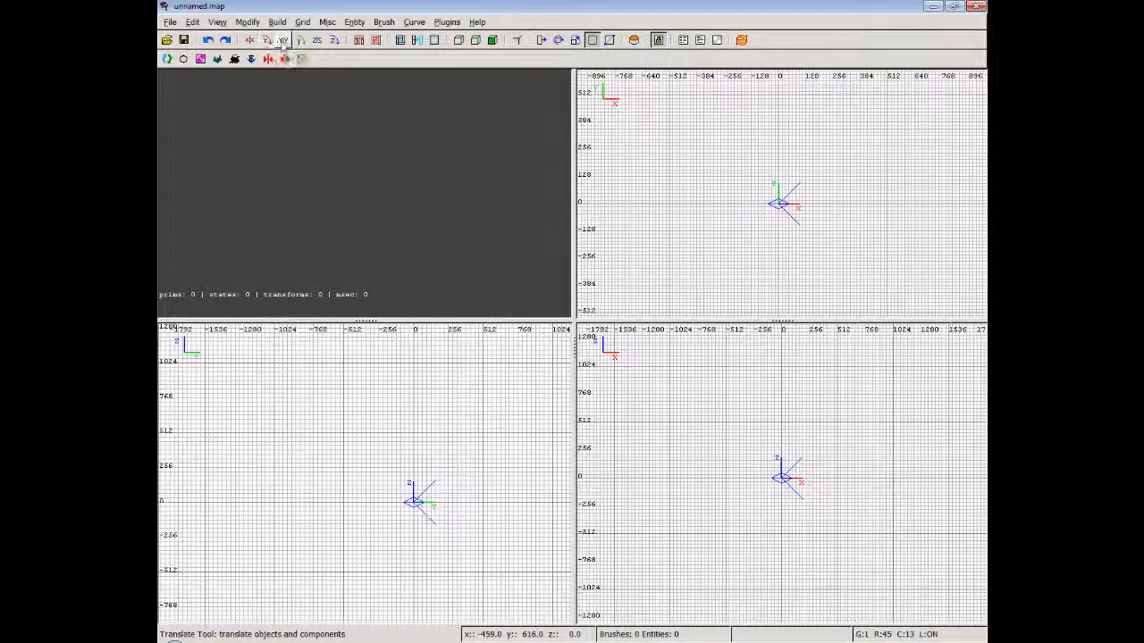
mouse_move(318, 39)
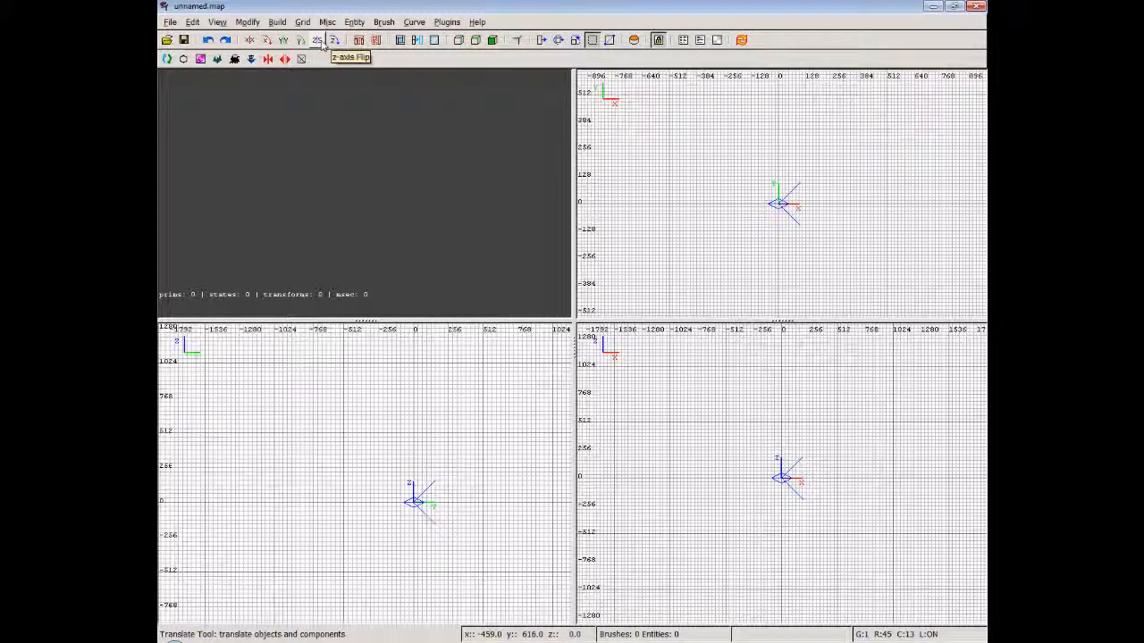
mouse_move(333, 39)
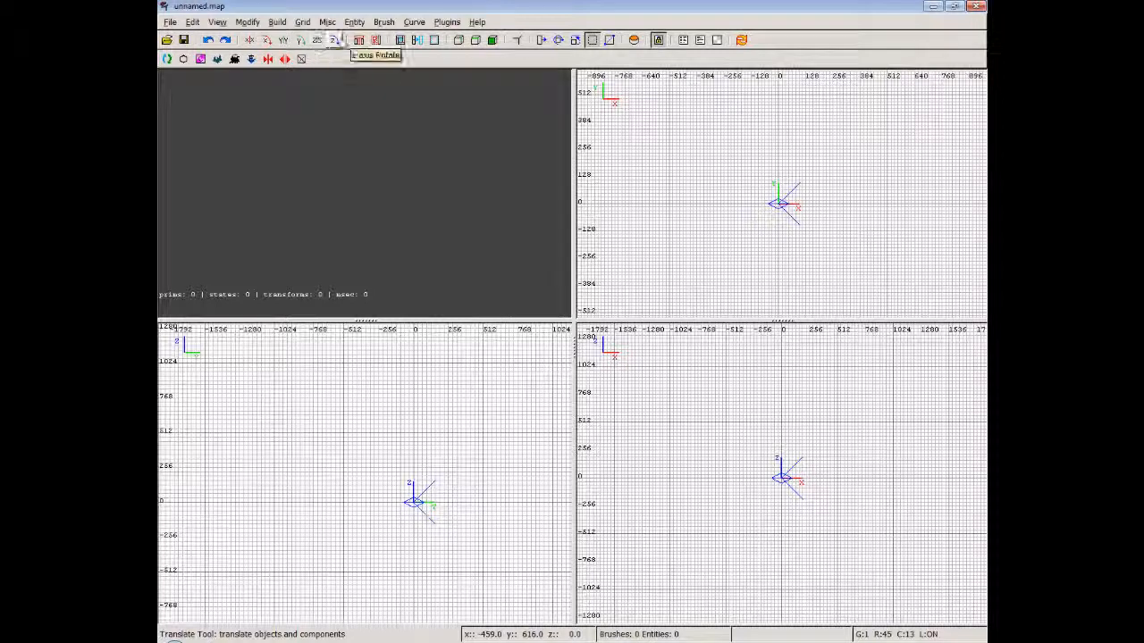
mouse_move(359, 50)
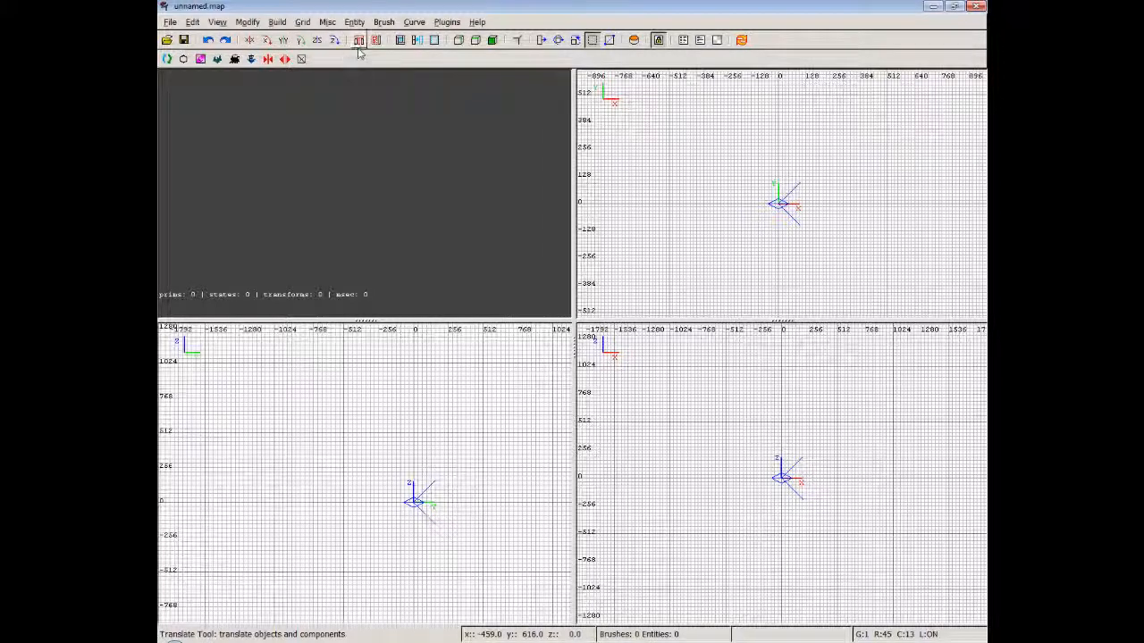
mouse_move(357, 39)
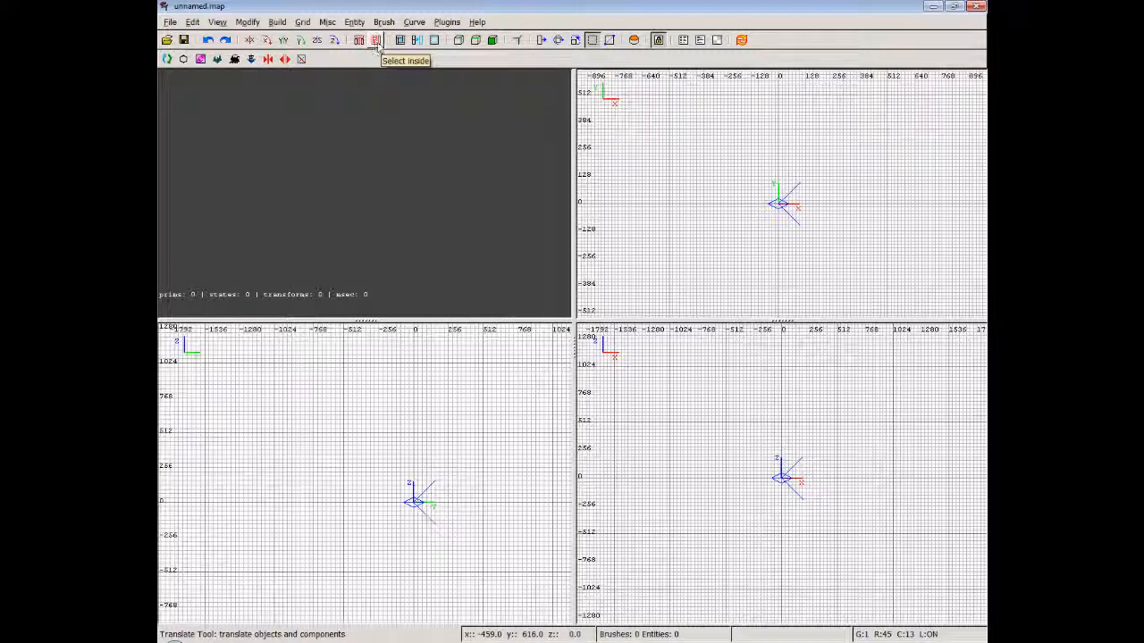
mouse_move(410, 39)
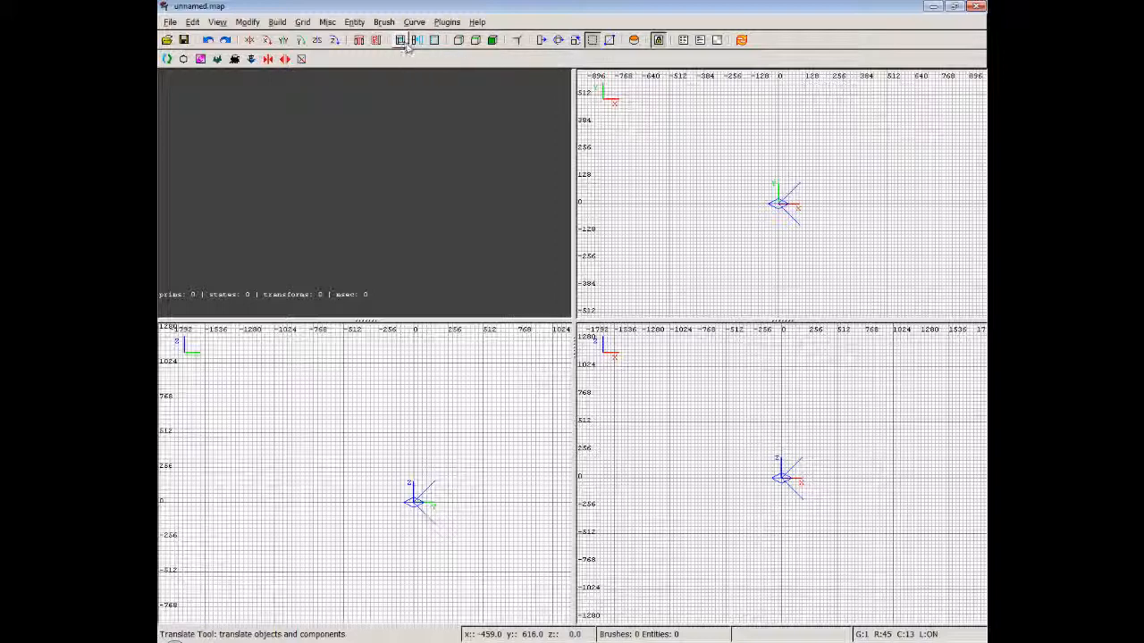
mouse_move(408, 43)
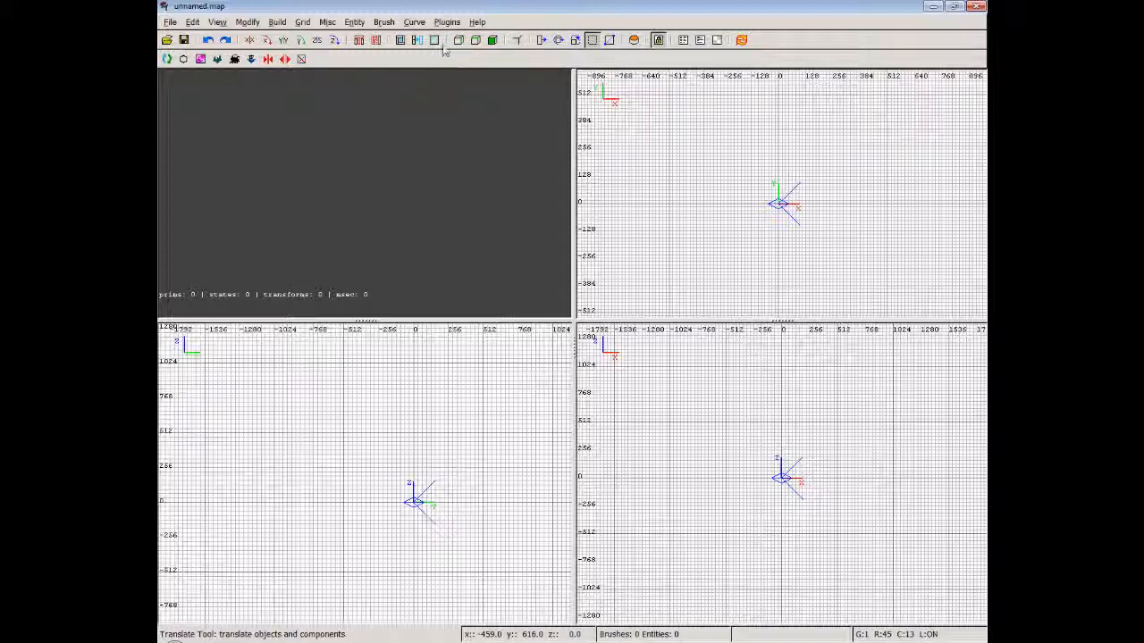
mouse_move(432, 39)
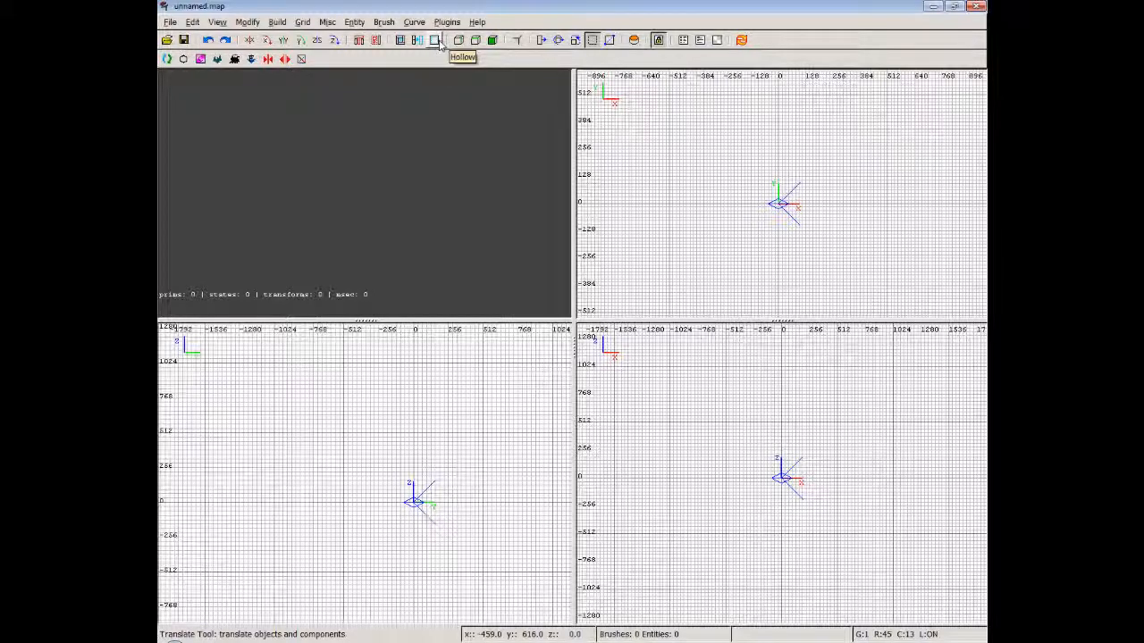
mouse_move(473, 43)
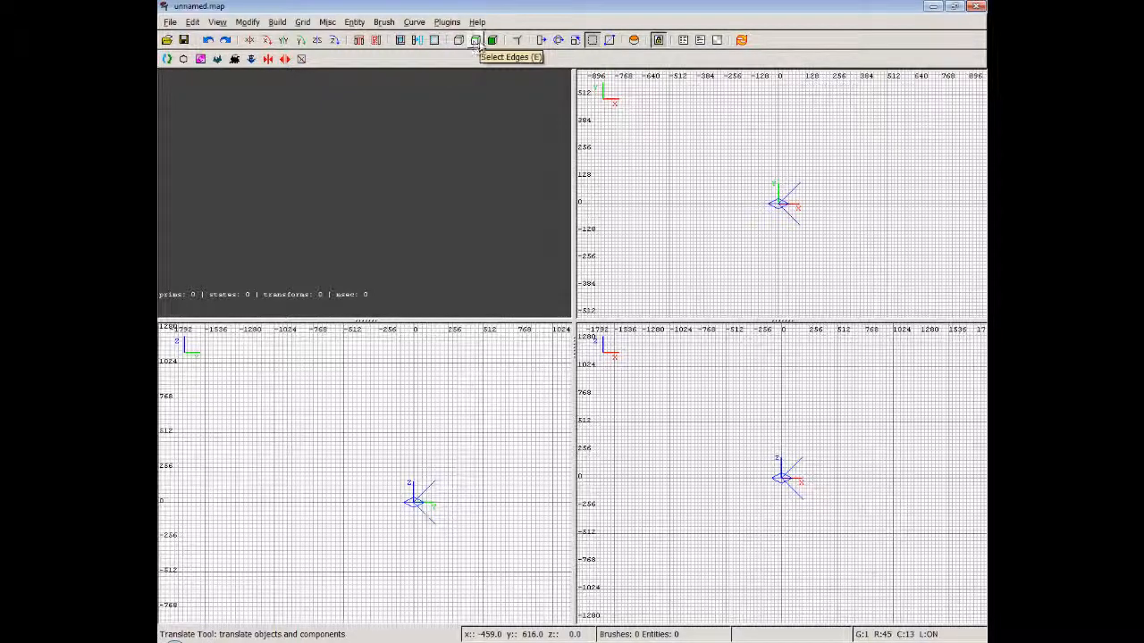
mouse_move(458, 41)
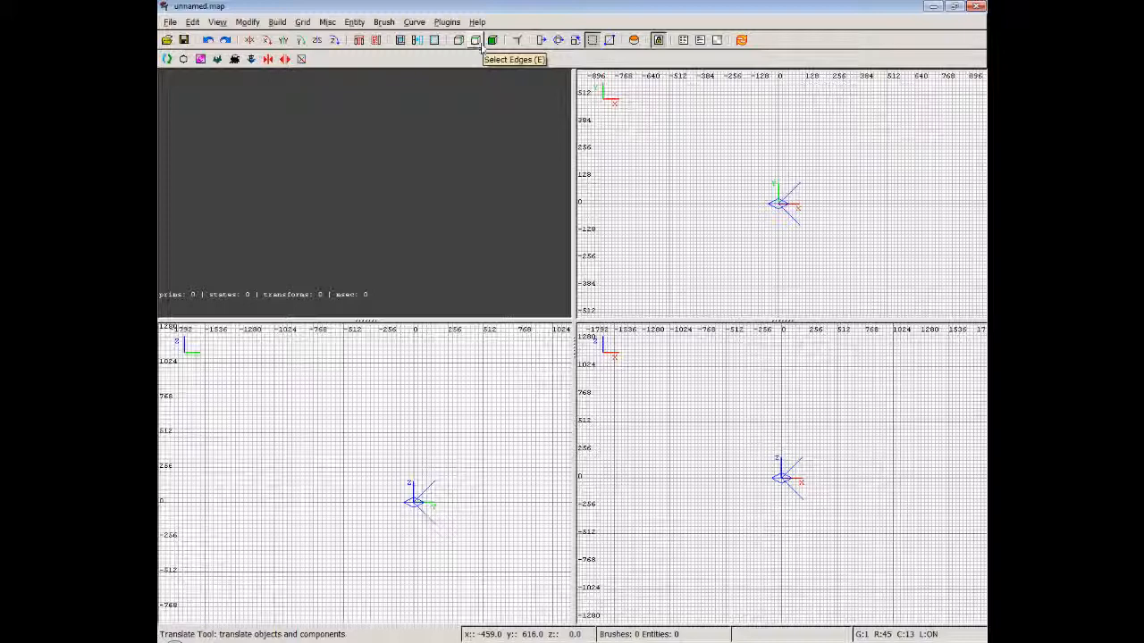
mouse_move(493, 39)
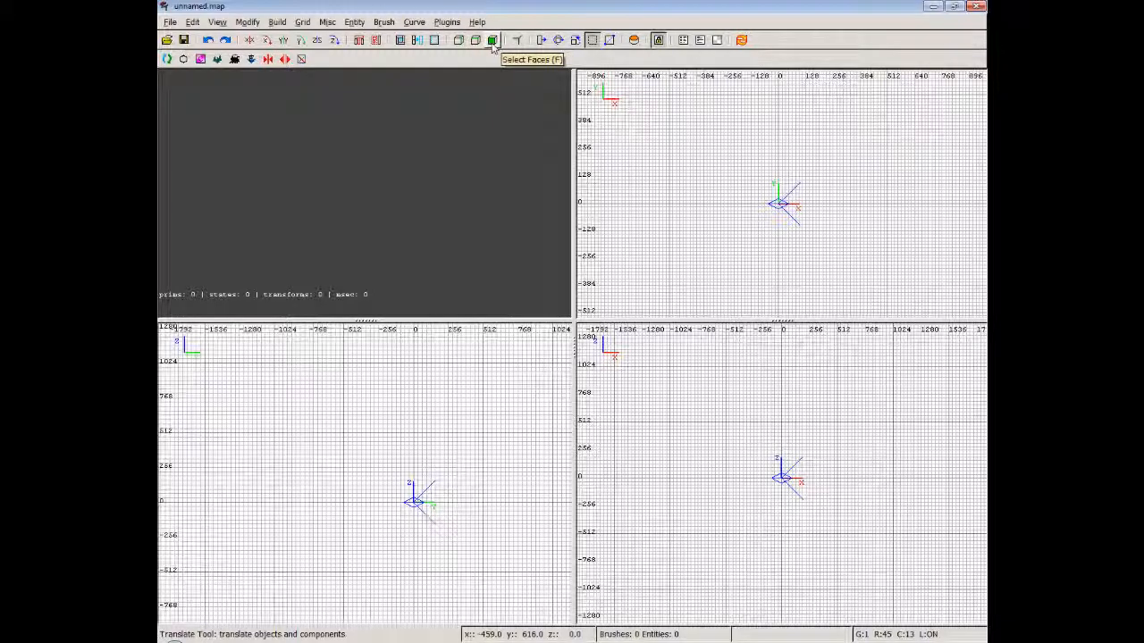
mouse_move(493, 43)
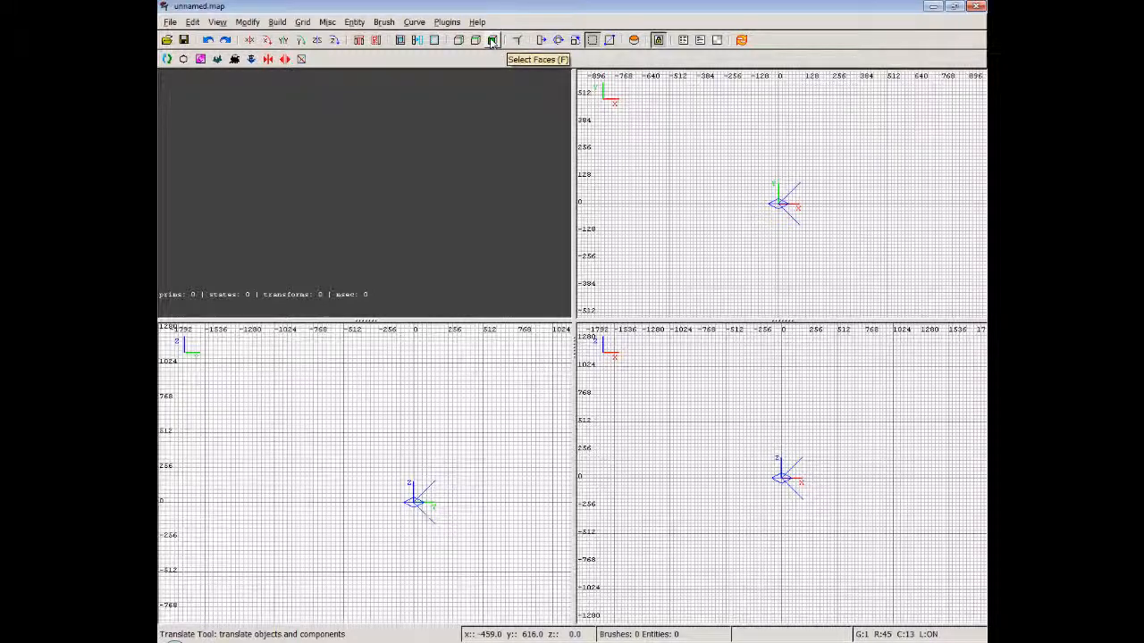
mouse_move(515, 39)
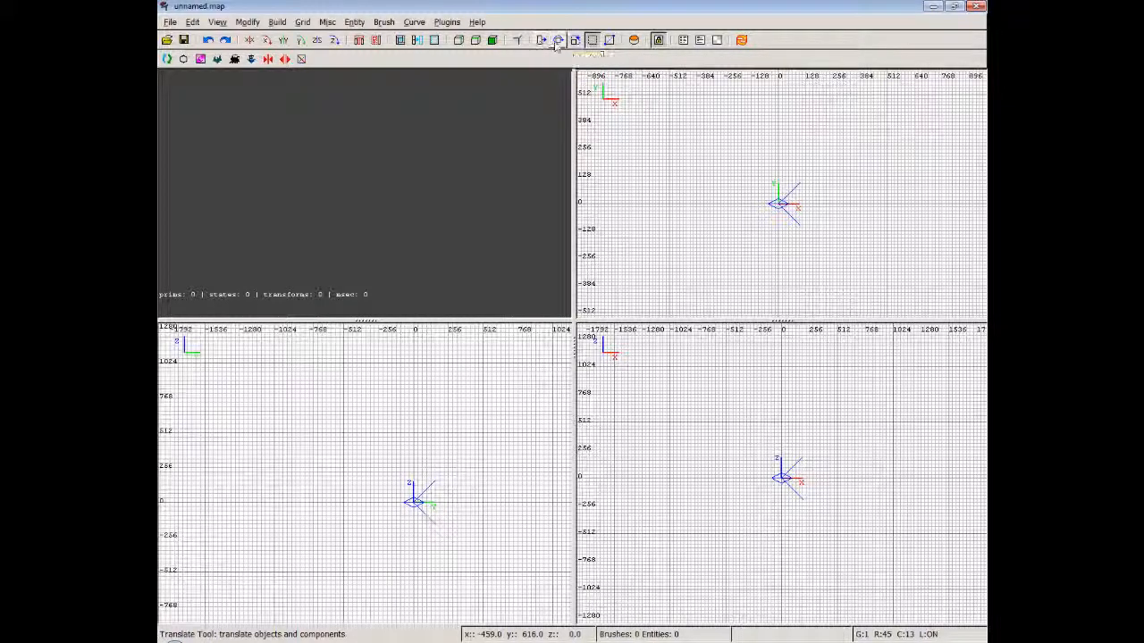
mouse_move(590, 41)
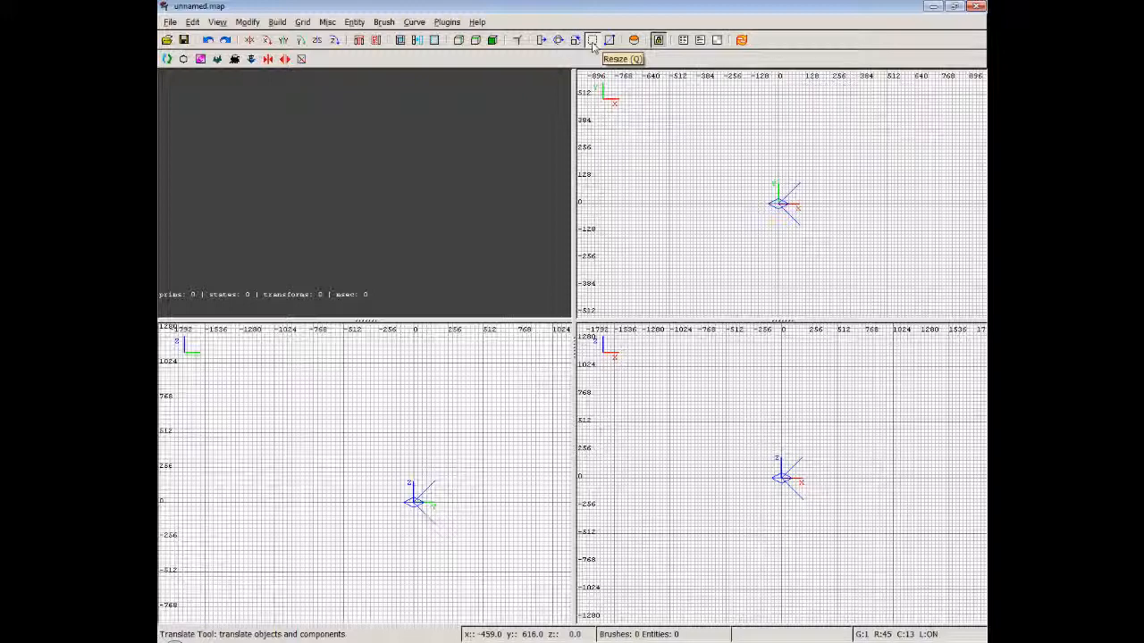
mouse_move(606, 41)
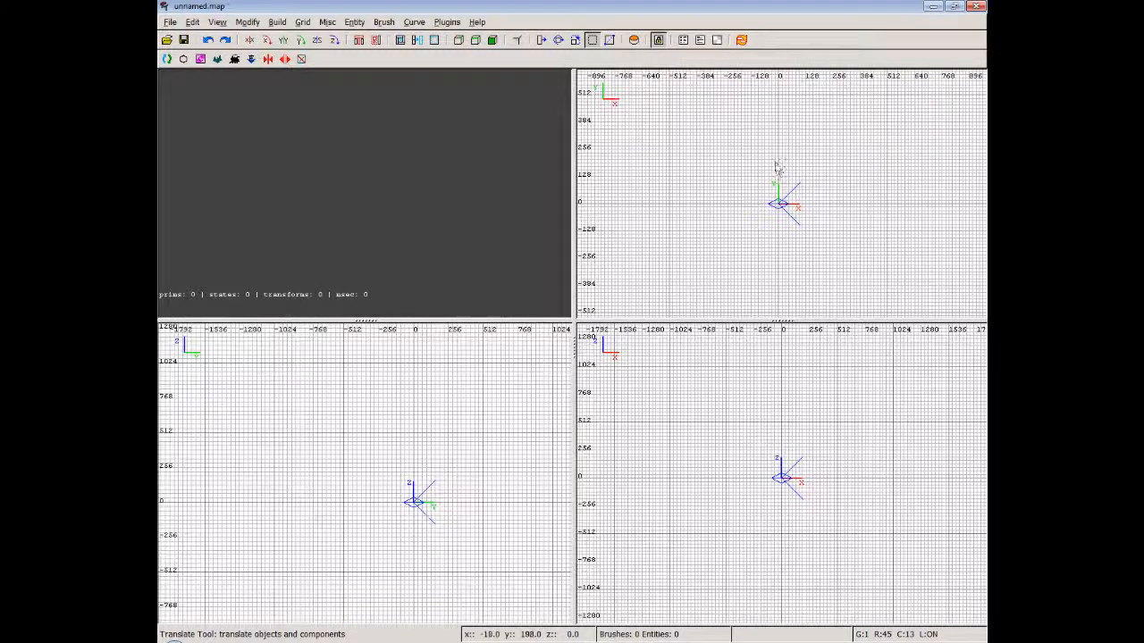
Draw a box brush in the 2D view, resize it, and dismiss the Cap dialog without capping
drag(772, 178, 822, 215)
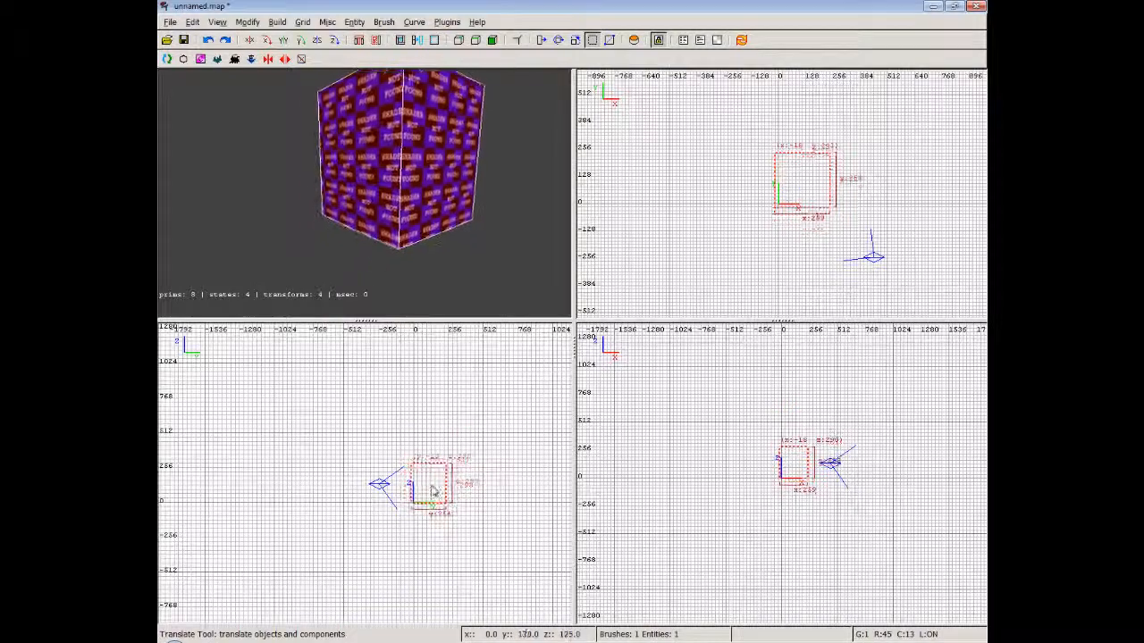
drag(433, 487, 432, 479)
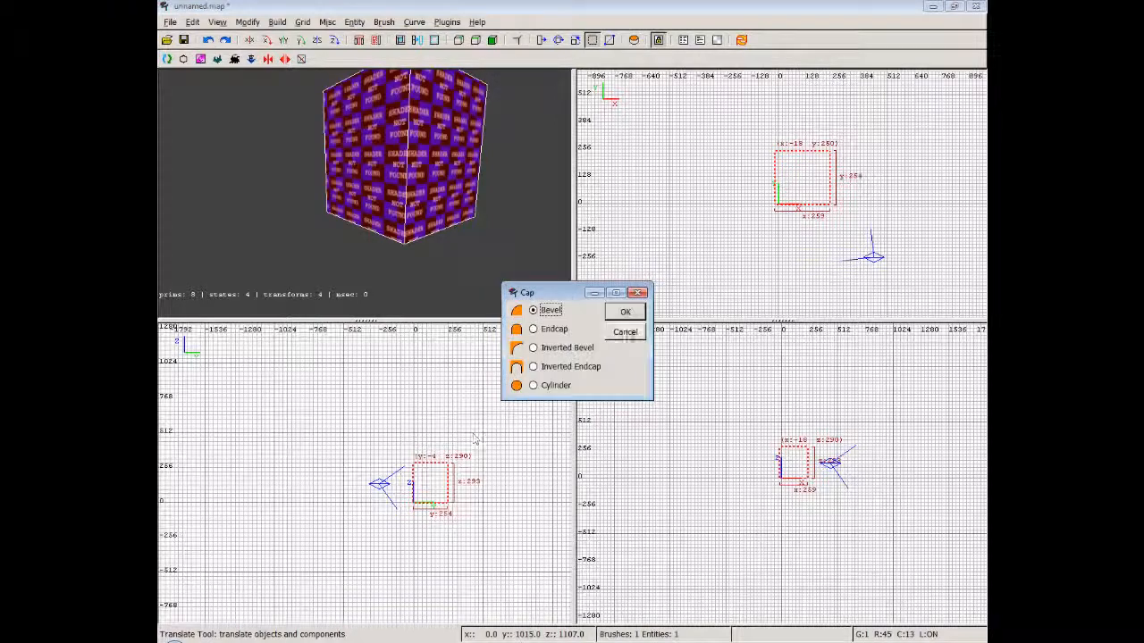
click(624, 311)
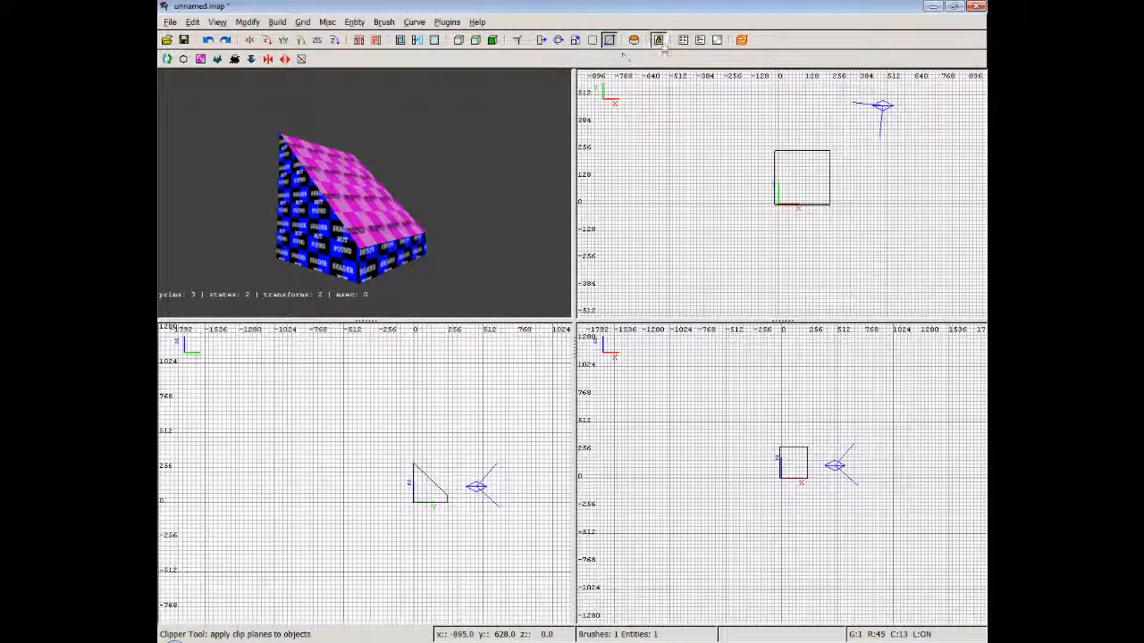
mouse_move(659, 39)
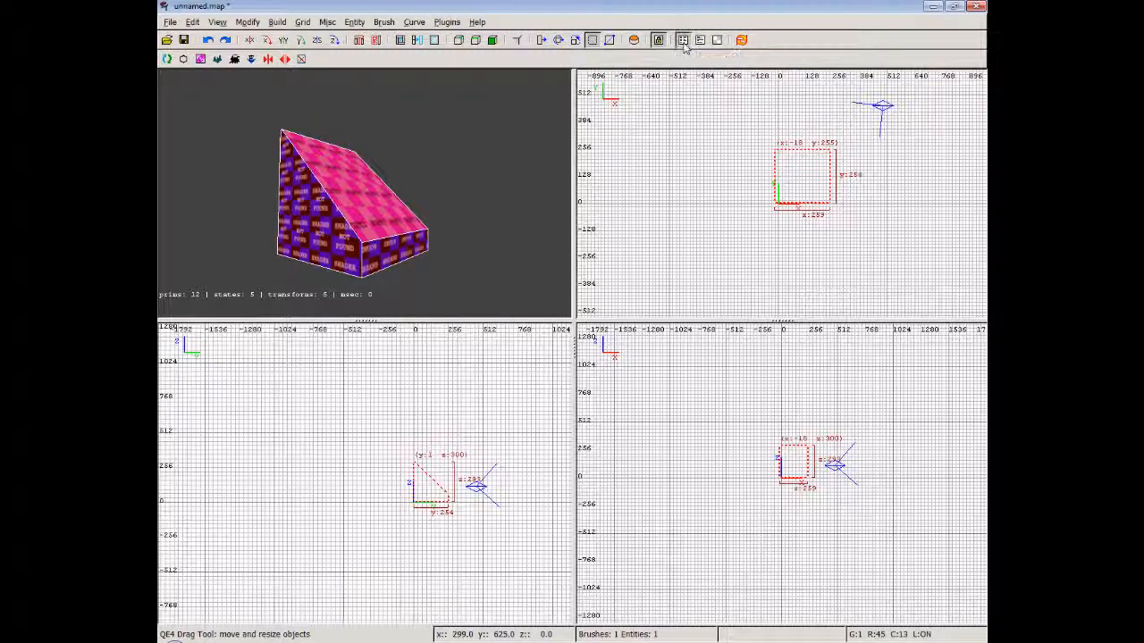
click(681, 39)
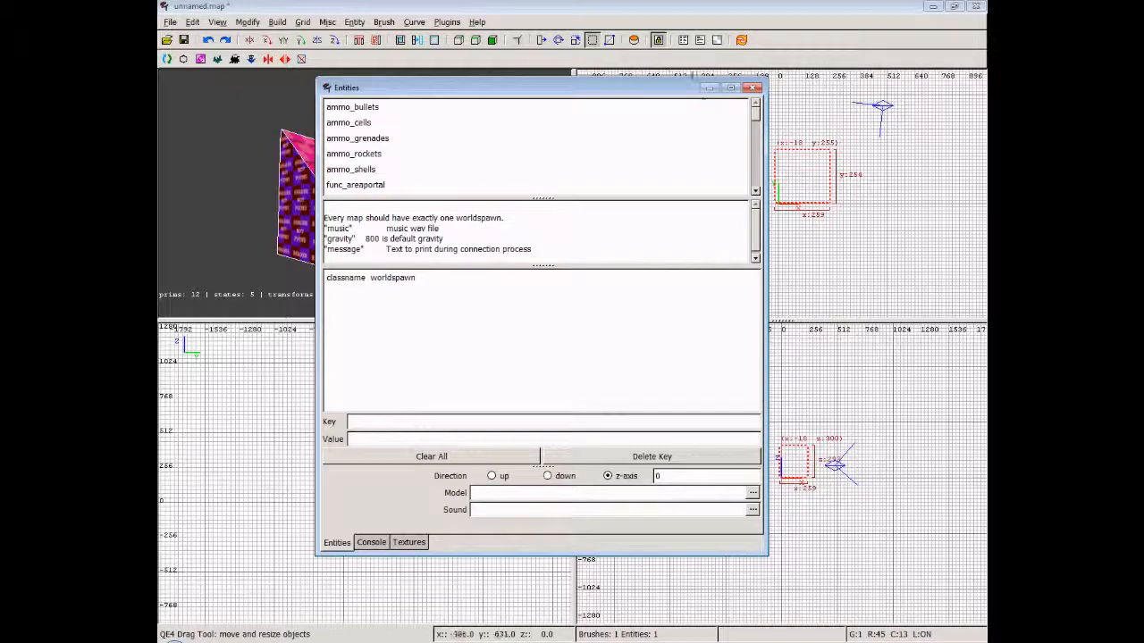
scroll(down, 3)
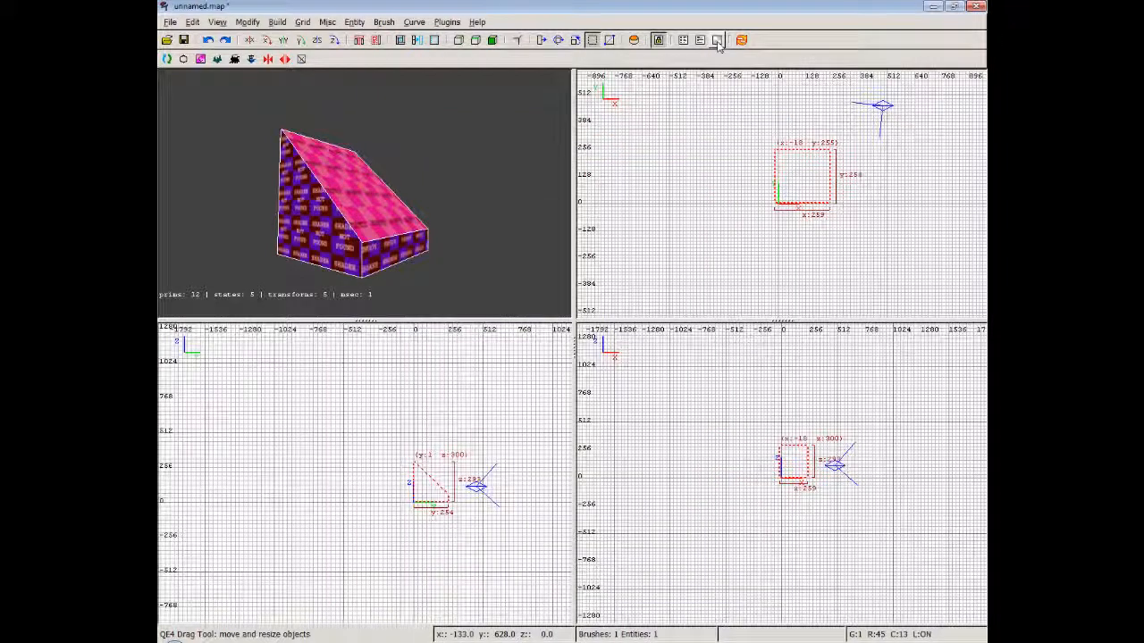
click(711, 40)
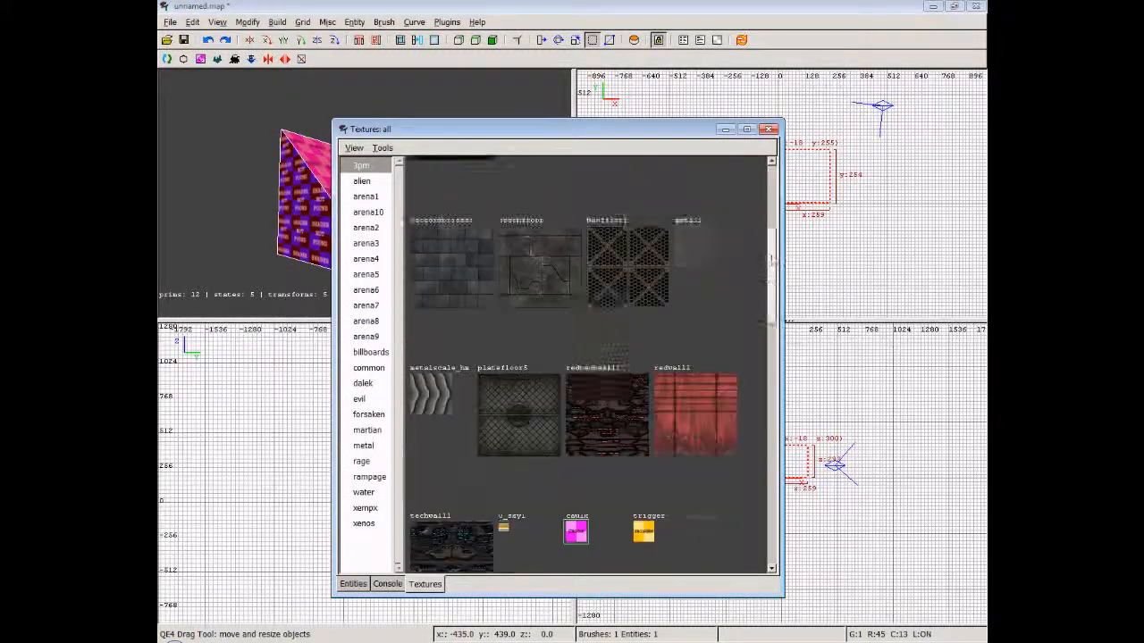
scroll(down, 3)
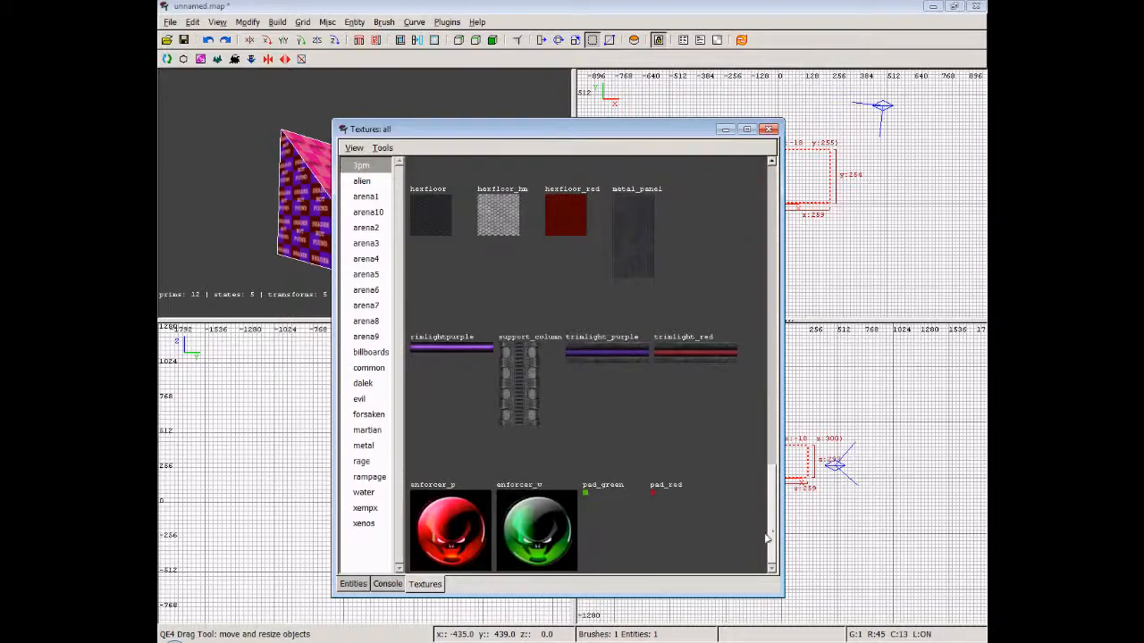
click(768, 129)
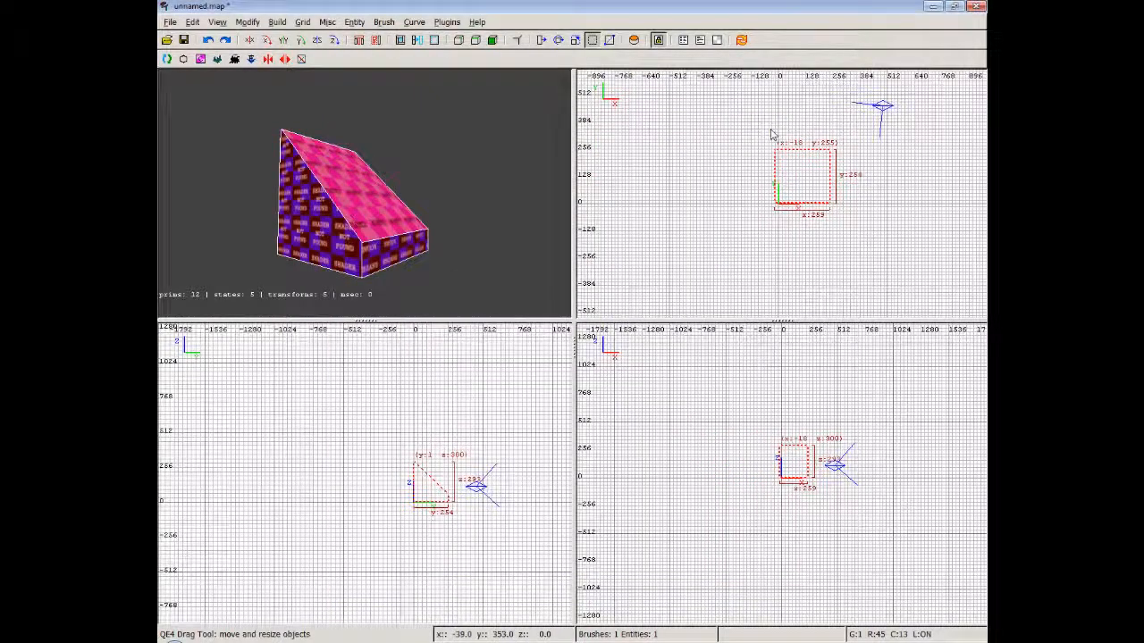
mouse_move(741, 39)
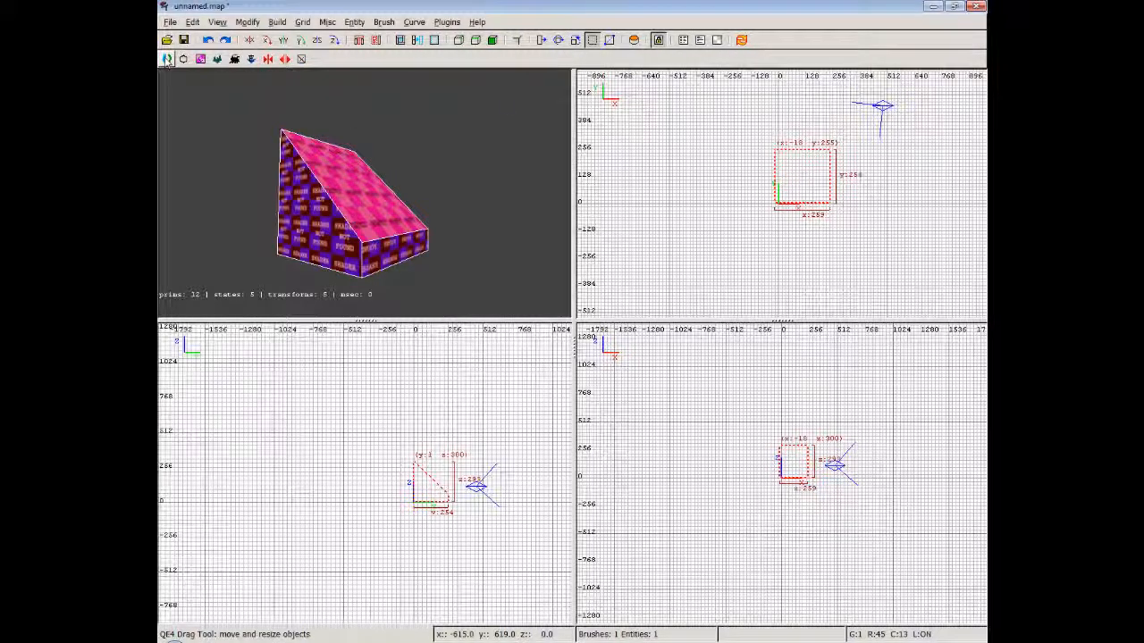
mouse_move(200, 59)
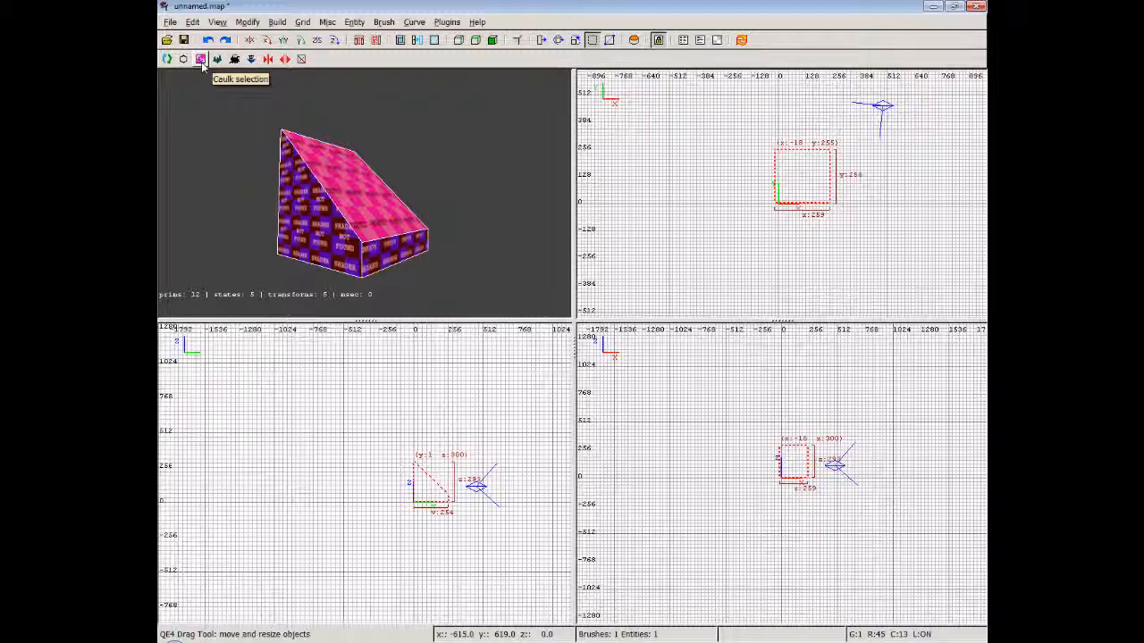
mouse_move(314, 71)
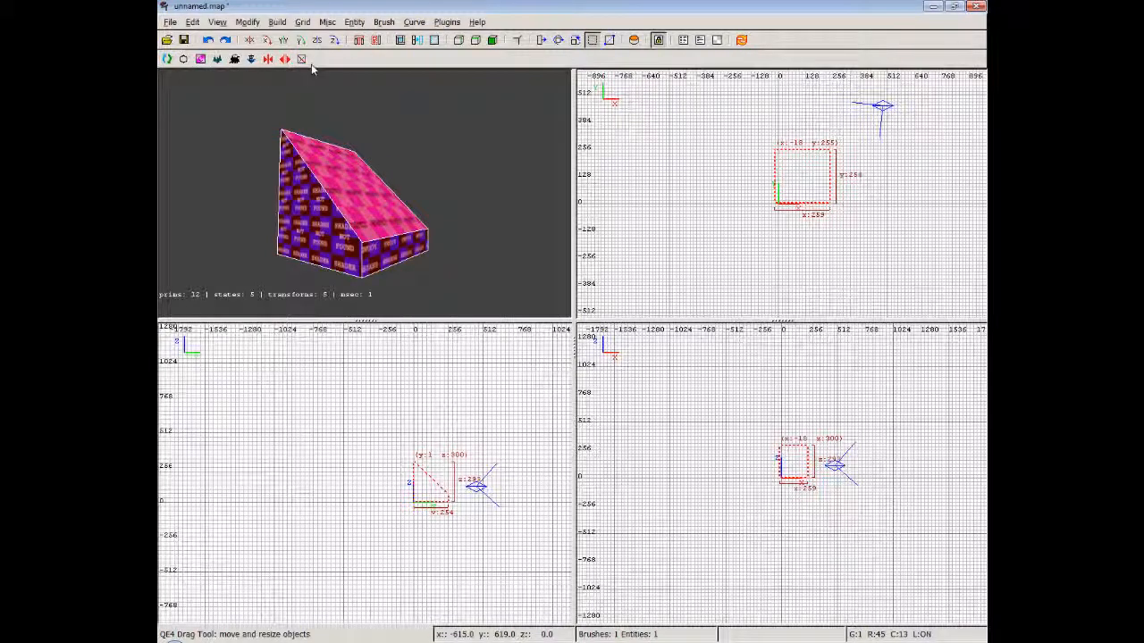
mouse_move(234, 59)
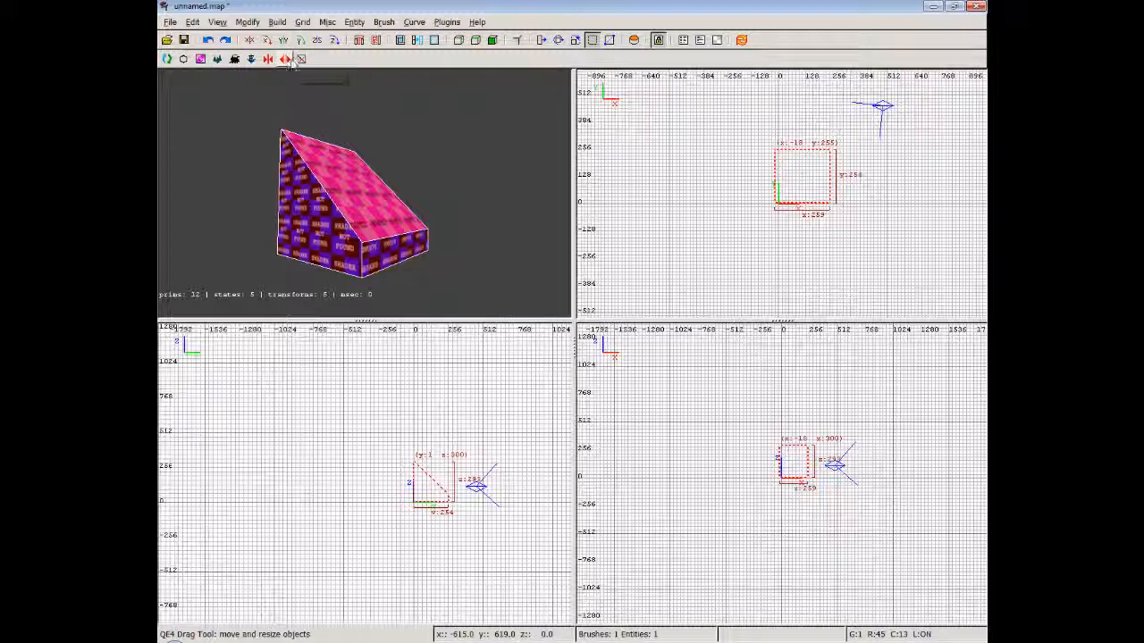
mouse_move(302, 59)
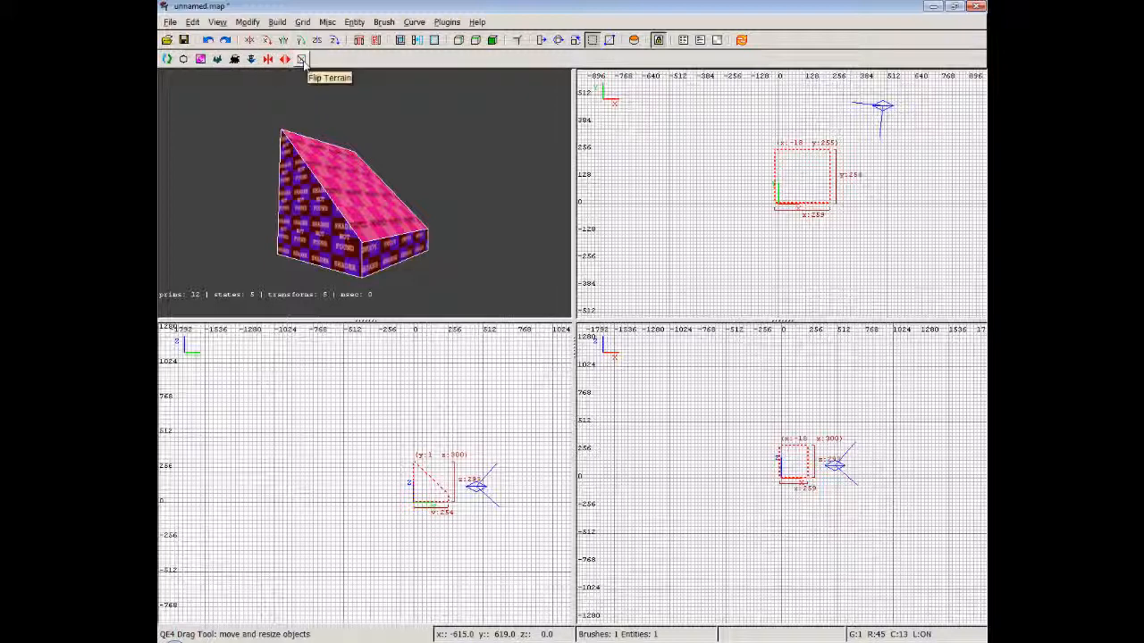
mouse_move(252, 59)
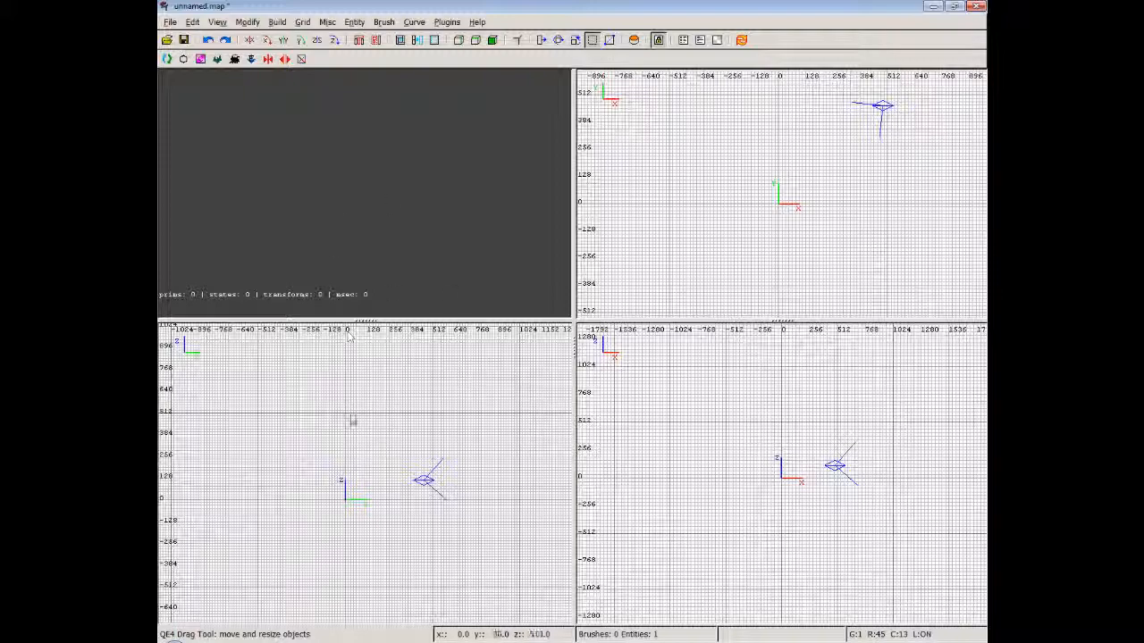
drag(343, 407, 389, 479)
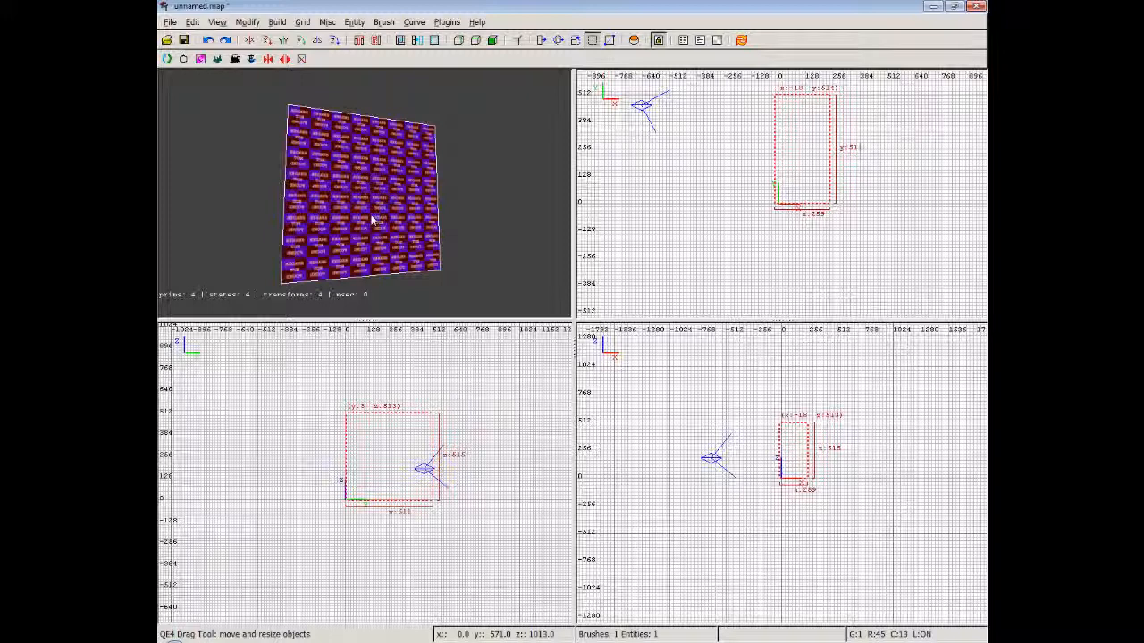
key(Delete)
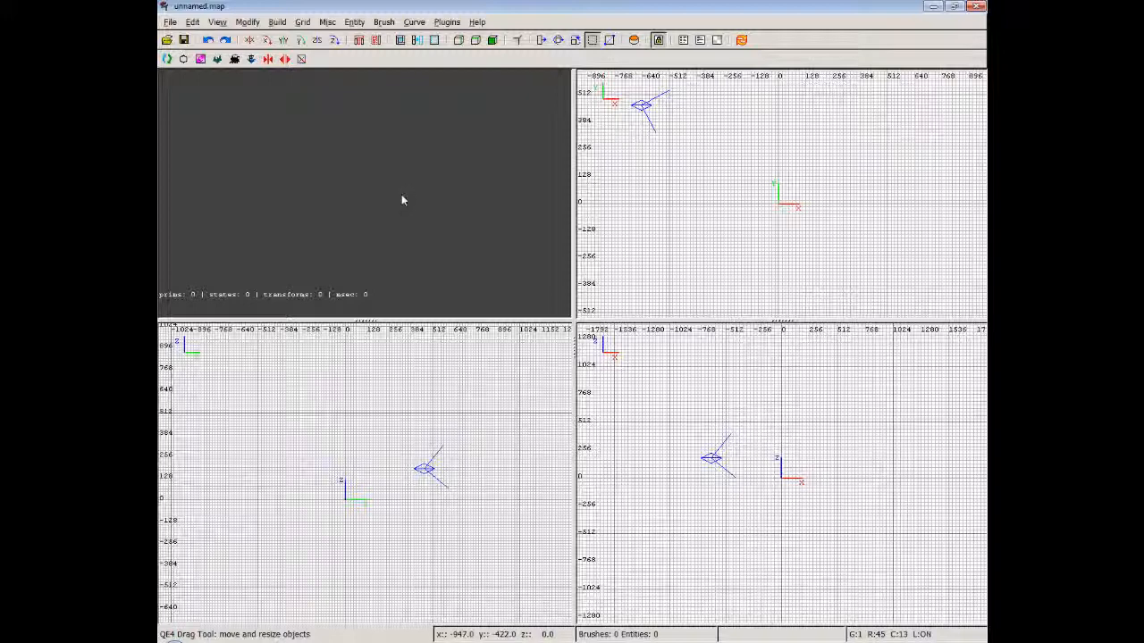
mouse_move(371, 203)
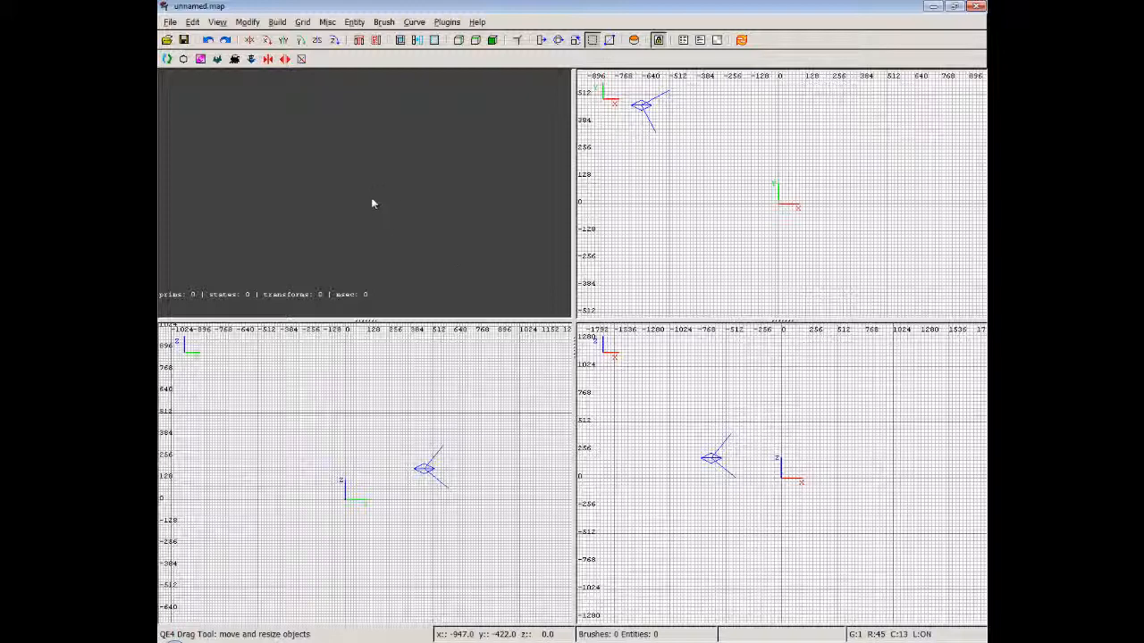
mouse_move(365, 195)
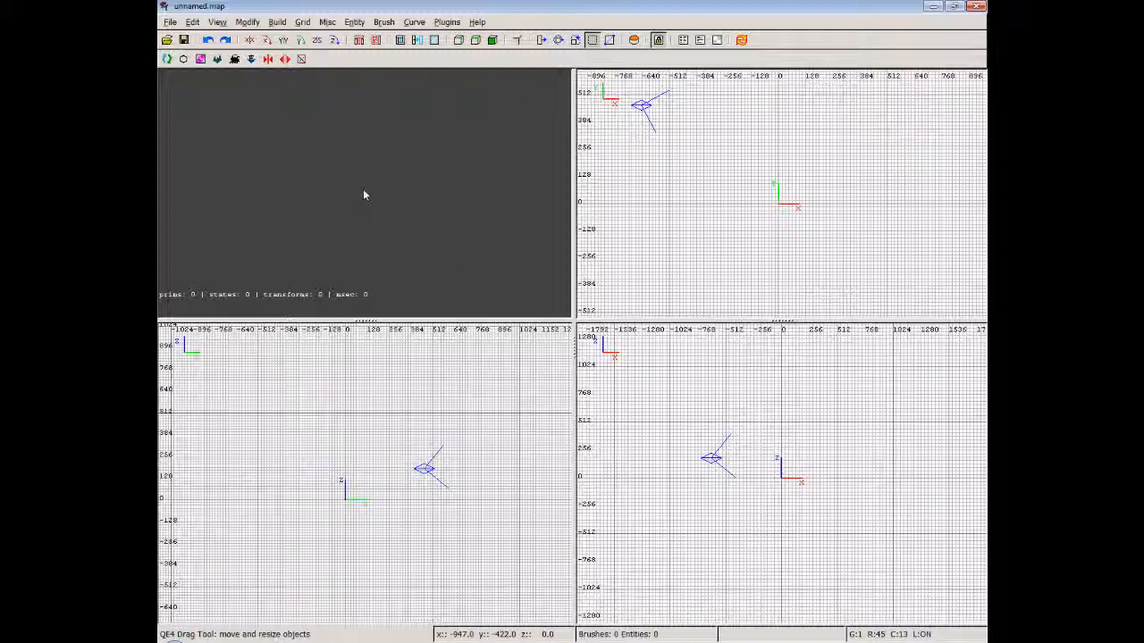
mouse_move(414, 193)
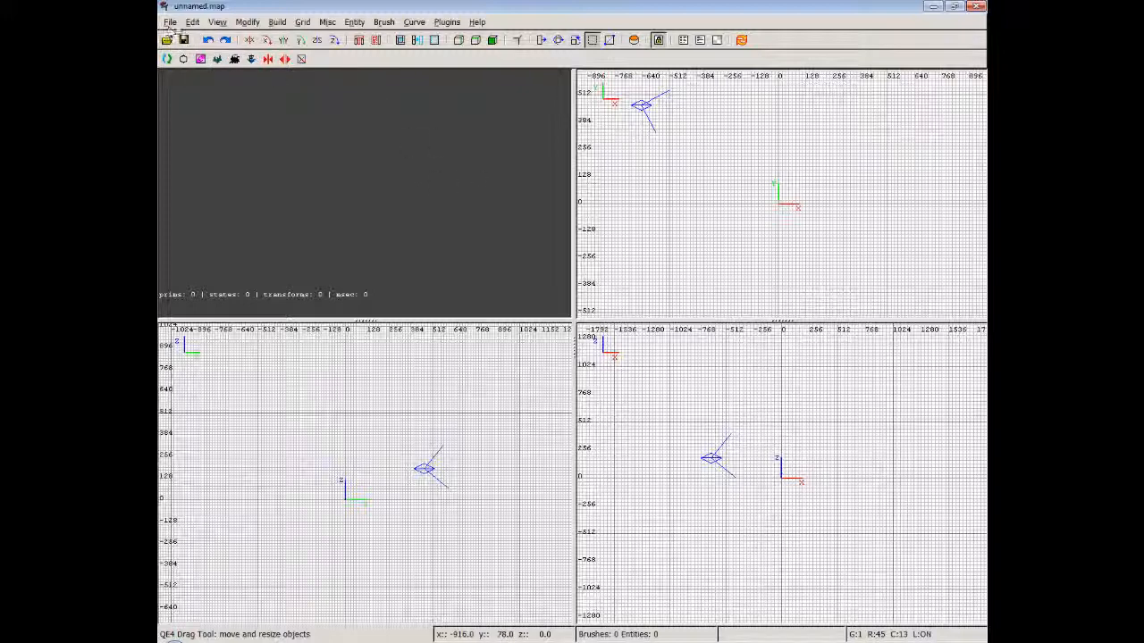
Browse the Curve, File, Help and Brush menus without adding anything to the map
click(415, 22)
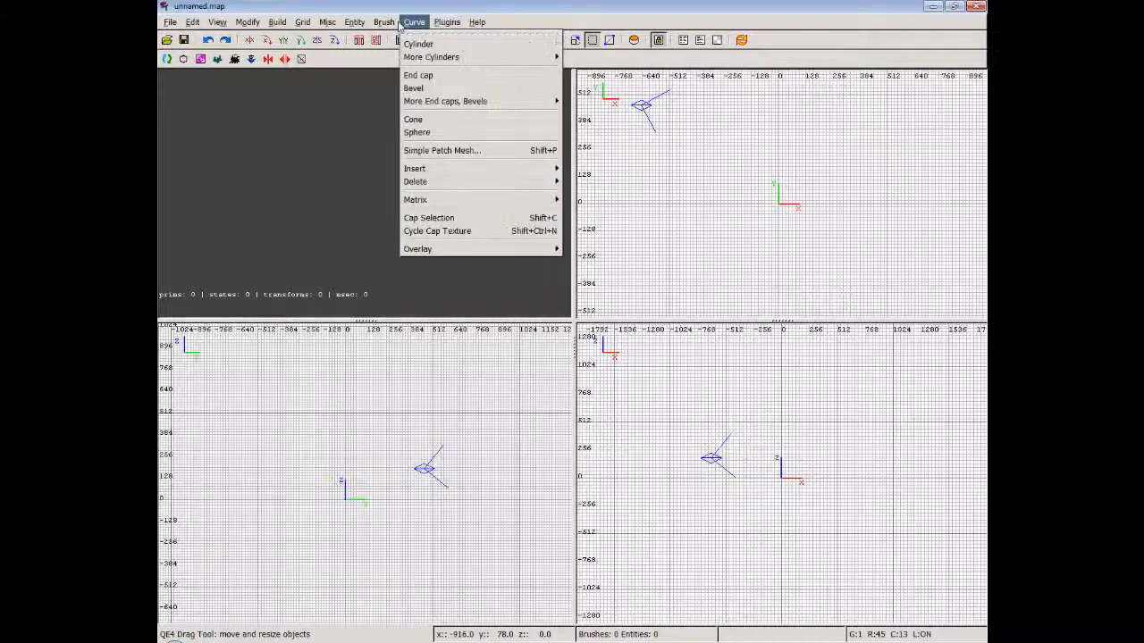
click(168, 22)
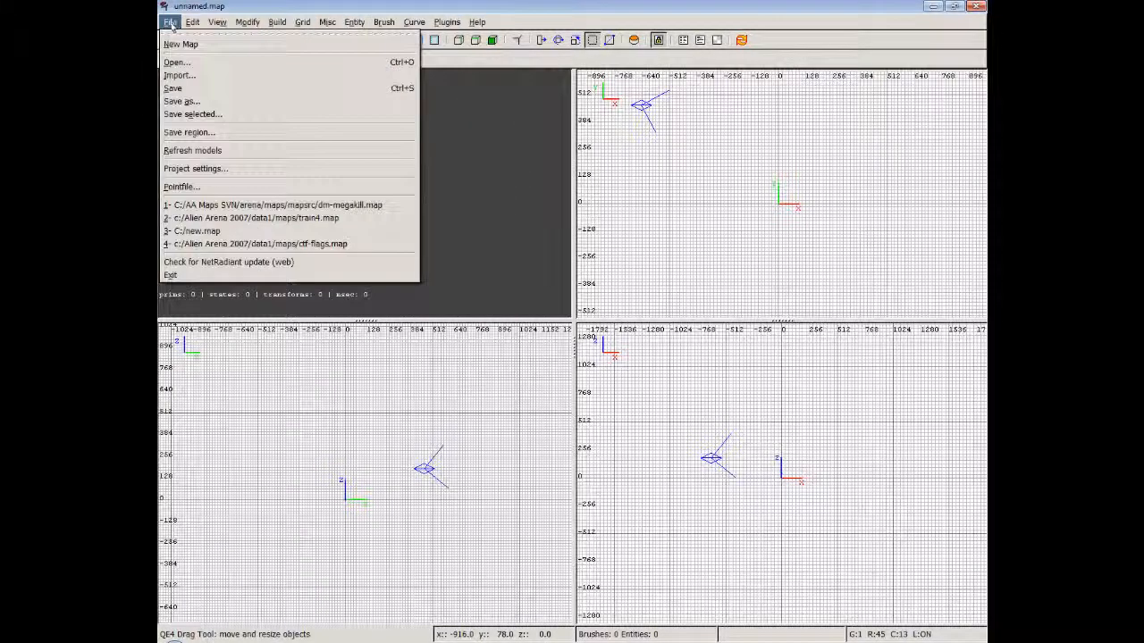
click(475, 21)
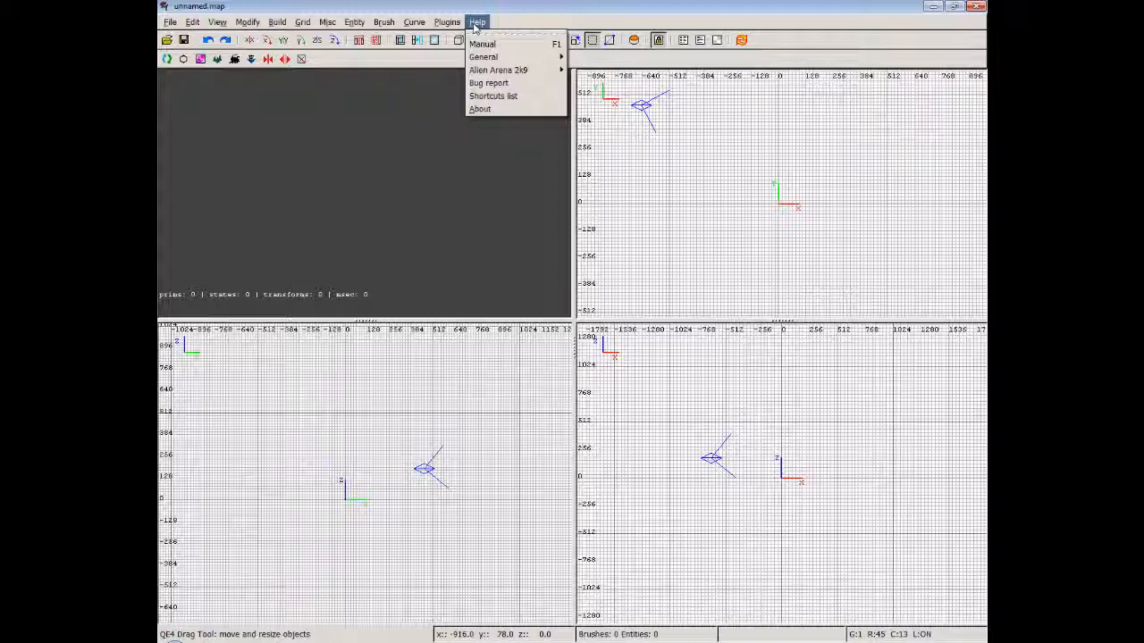
click(327, 22)
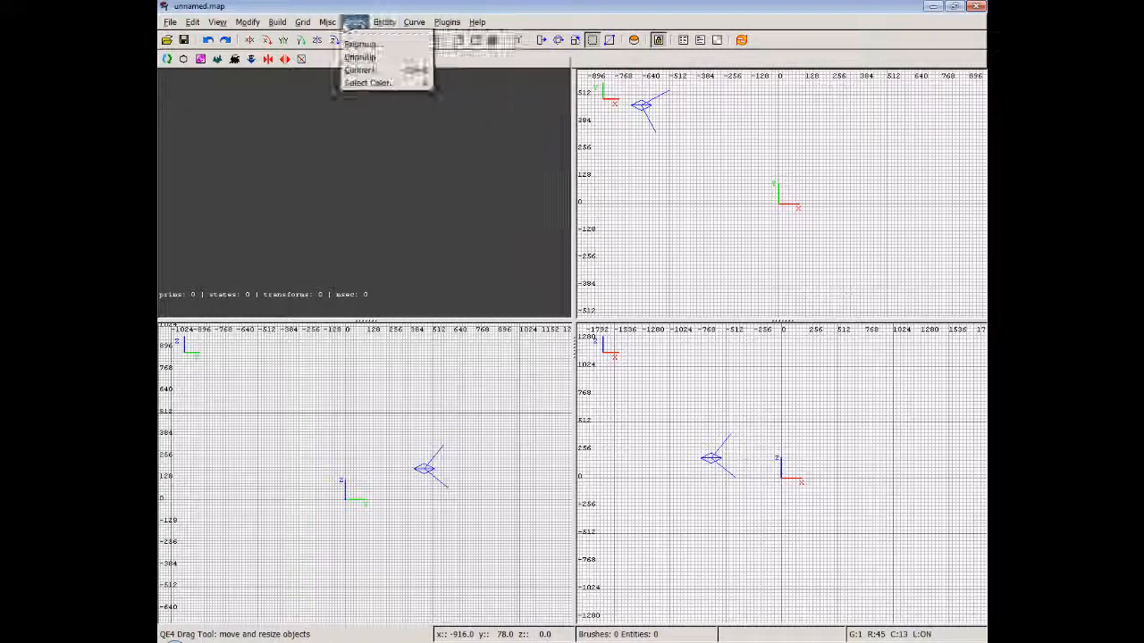